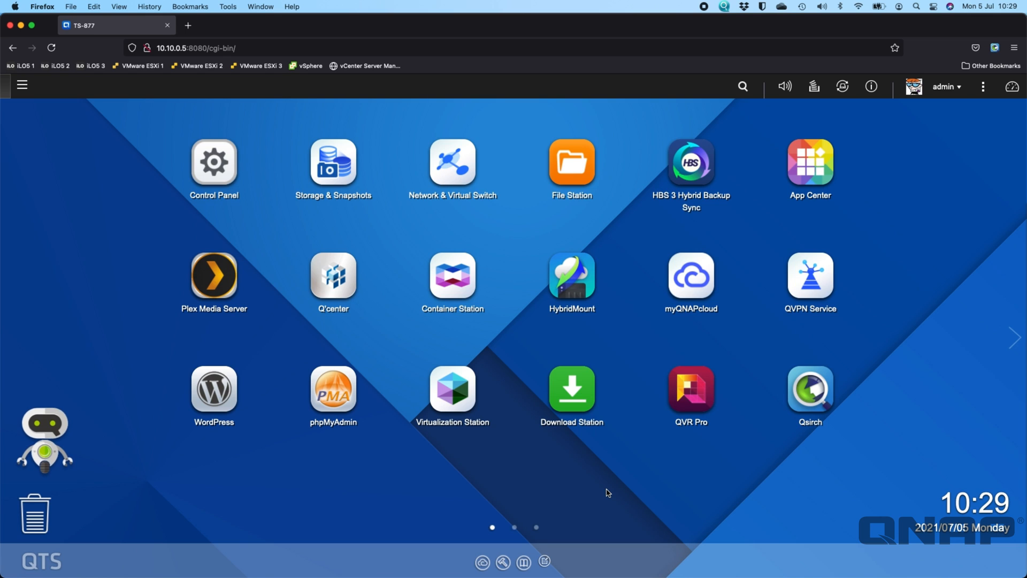
pyautogui.moveTo(333, 160)
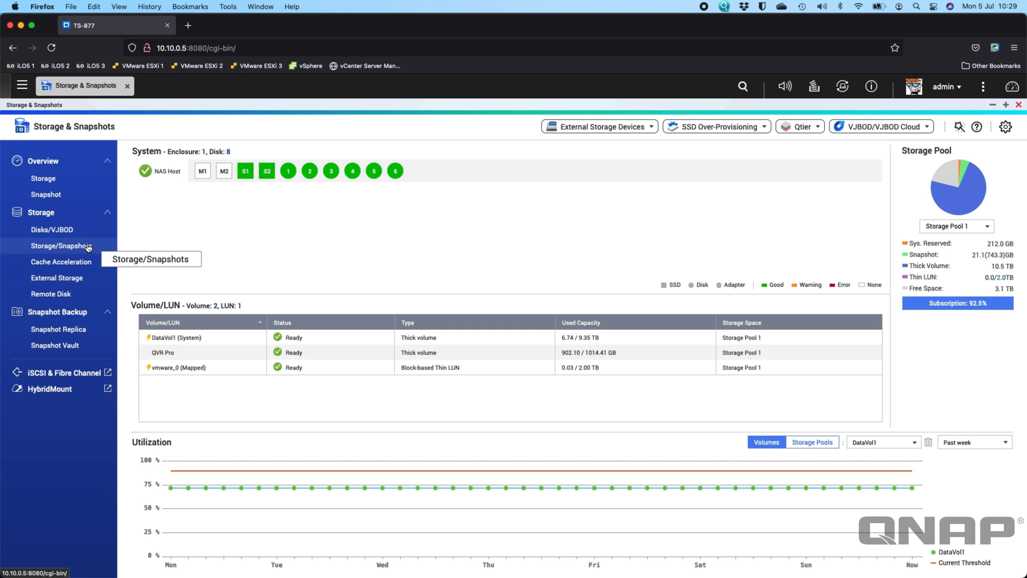
pyautogui.moveTo(287, 240)
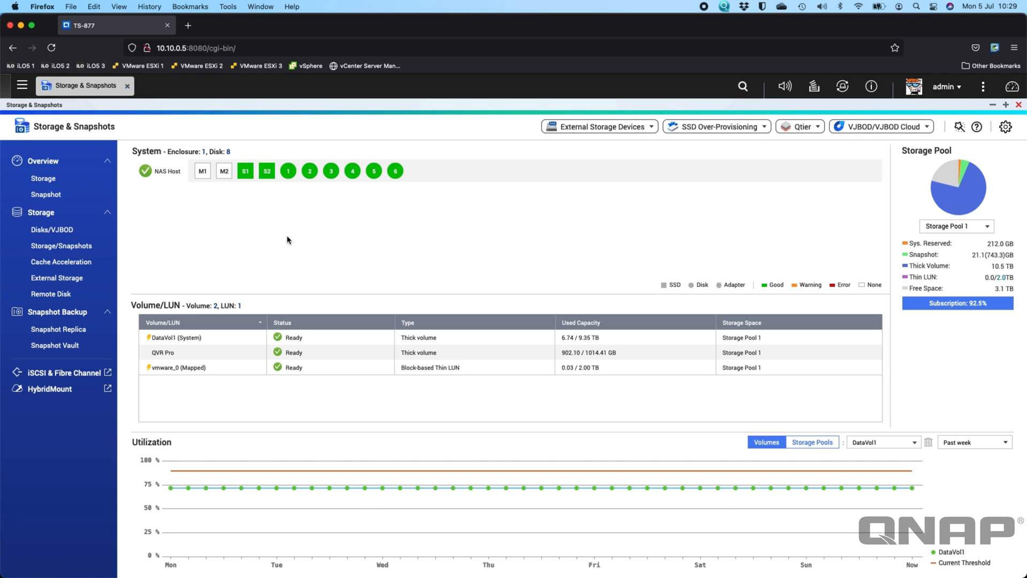
pyautogui.moveTo(61, 246)
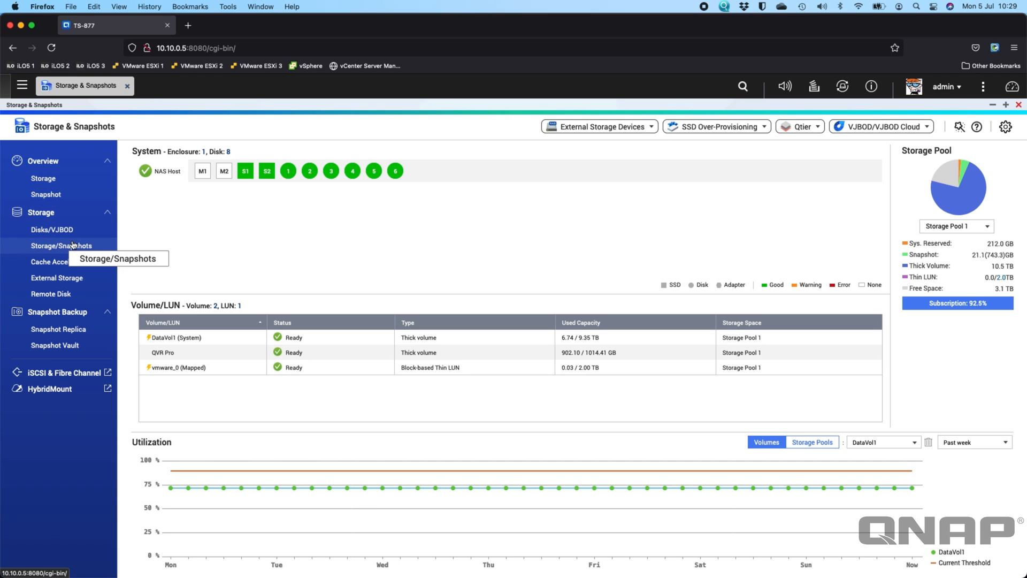
# Step: Show Storage Pool 1 (14.52 TB) with DataVol1, QVR Pro and vmware_0 in the storage list
pyautogui.click(62, 245)
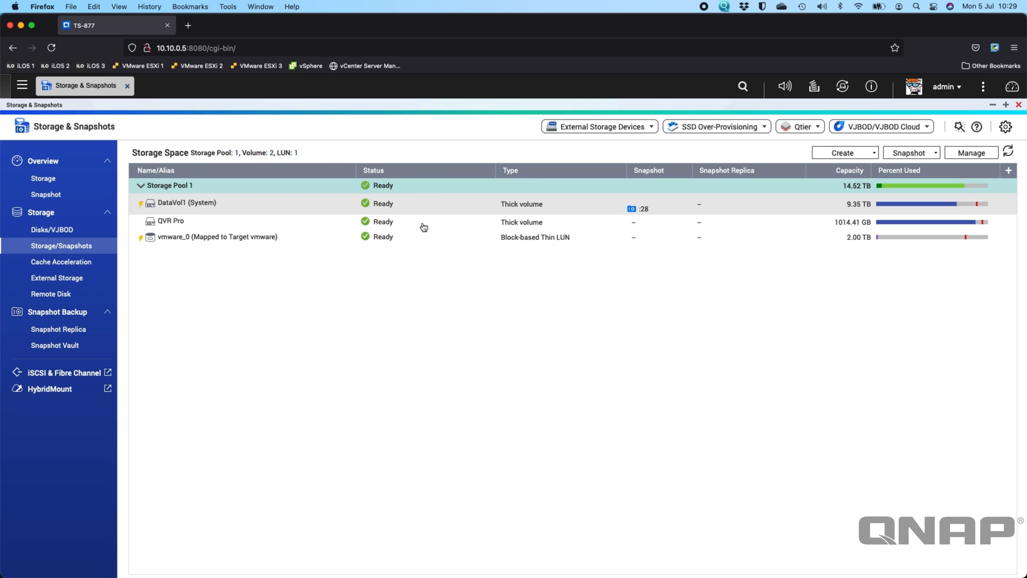
pyautogui.moveTo(537, 237)
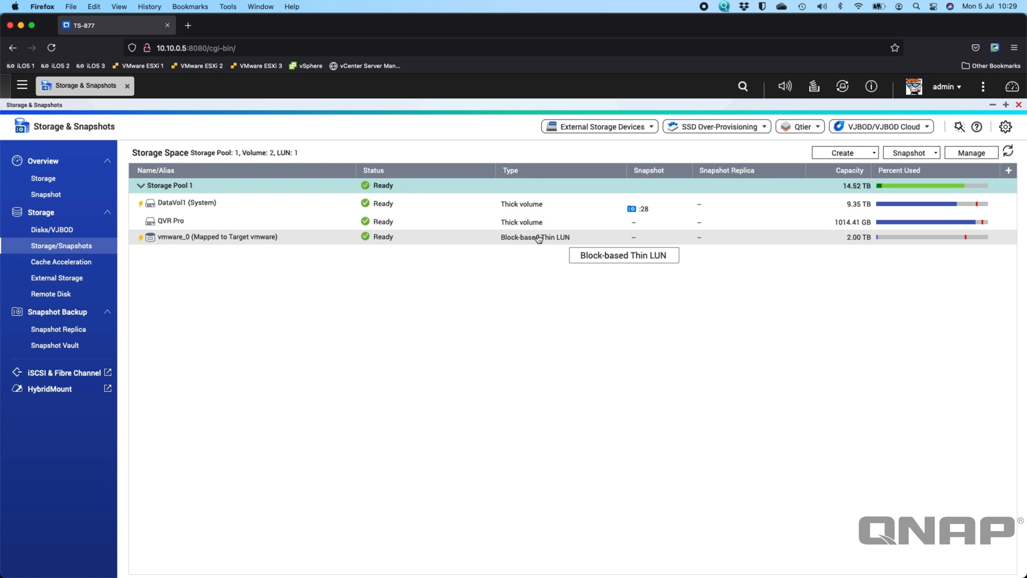
pyautogui.moveTo(182, 225)
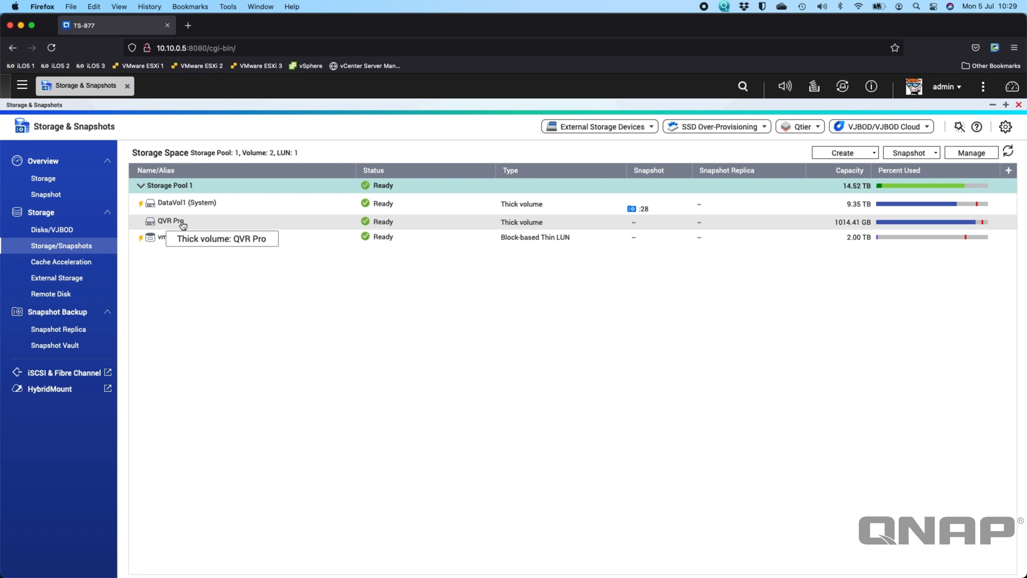
pyautogui.moveTo(581, 225)
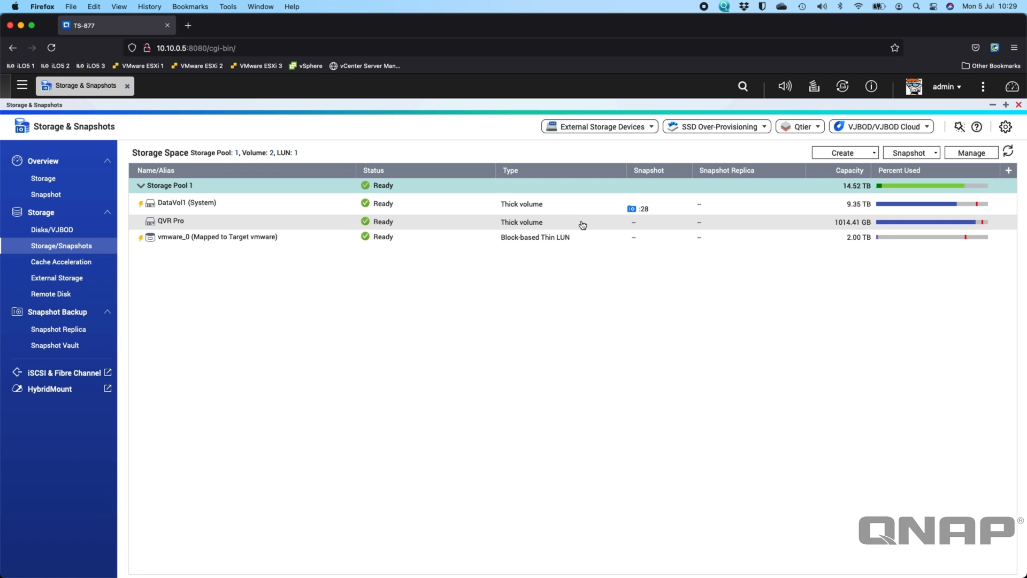
pyautogui.moveTo(316, 212)
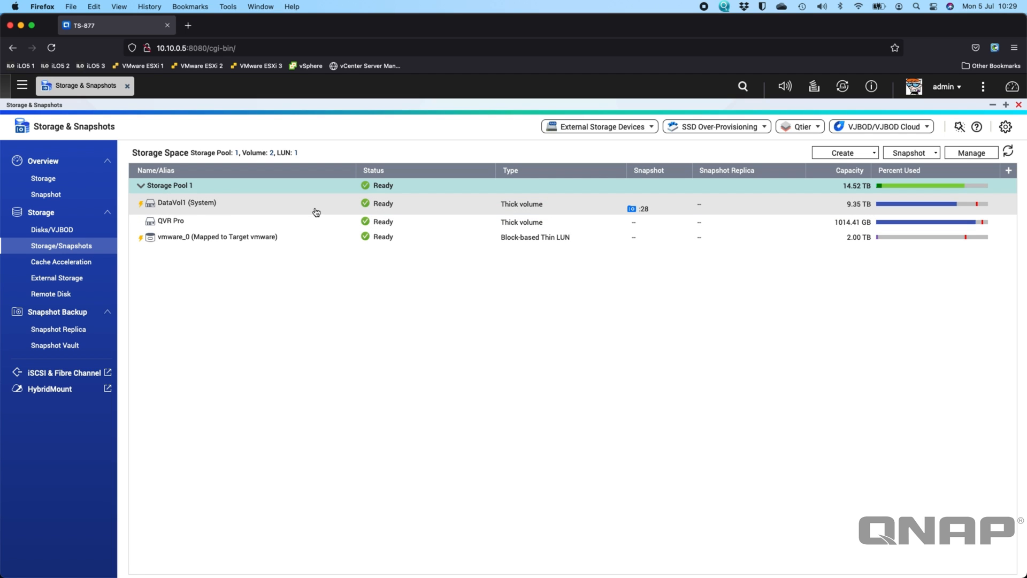
pyautogui.moveTo(484, 203)
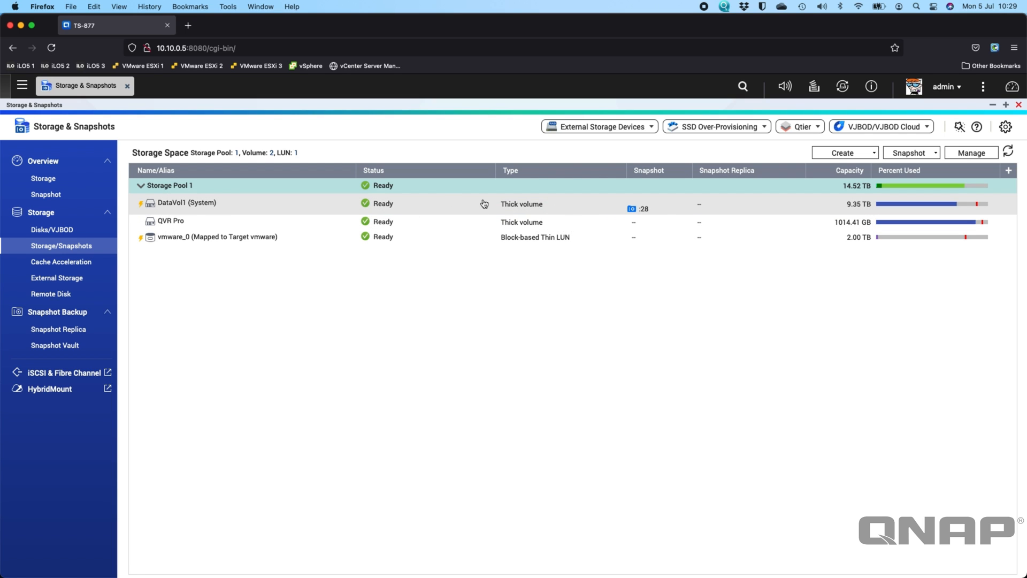
pyautogui.moveTo(216, 213)
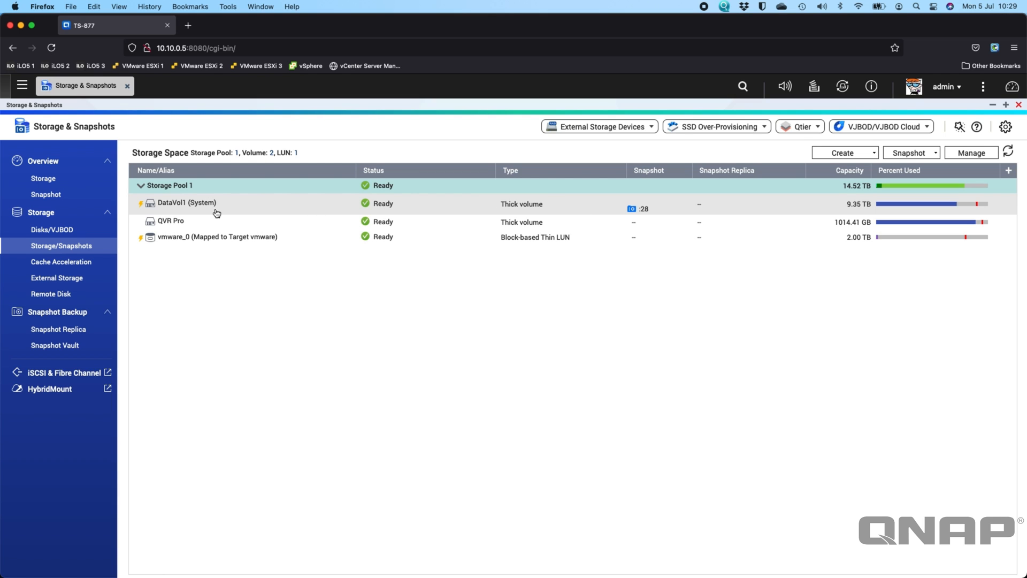
pyautogui.moveTo(645, 216)
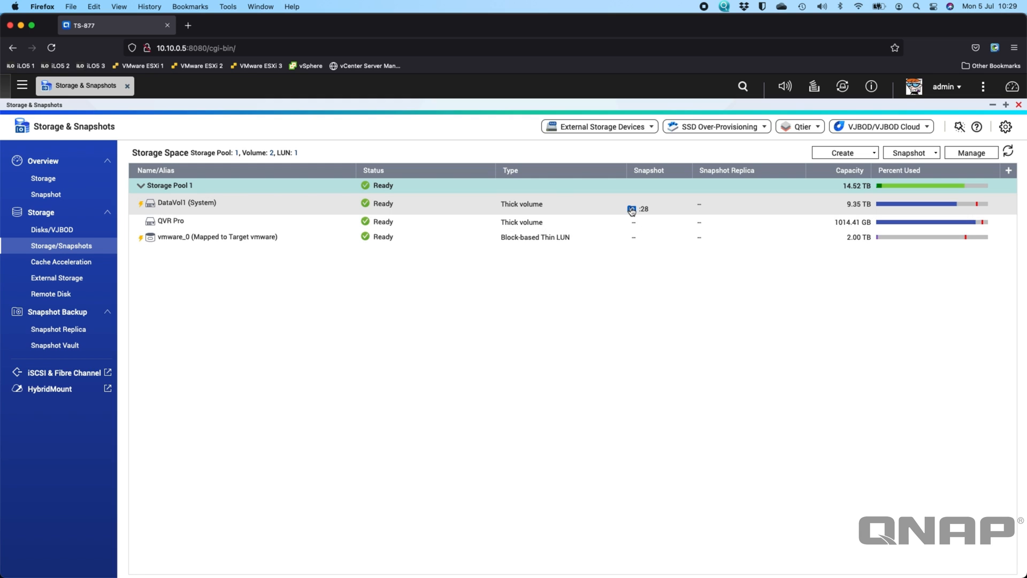
# Step: Review DataVol1's 12-hour snapshot schedule and two-week snapshot retention policy
pyautogui.click(630, 209)
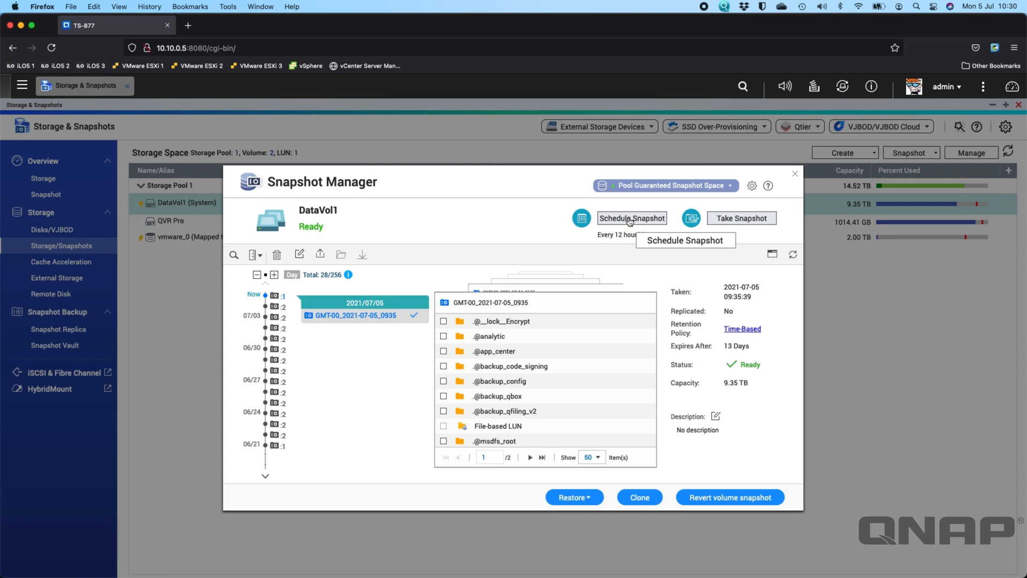
pyautogui.moveTo(632, 218)
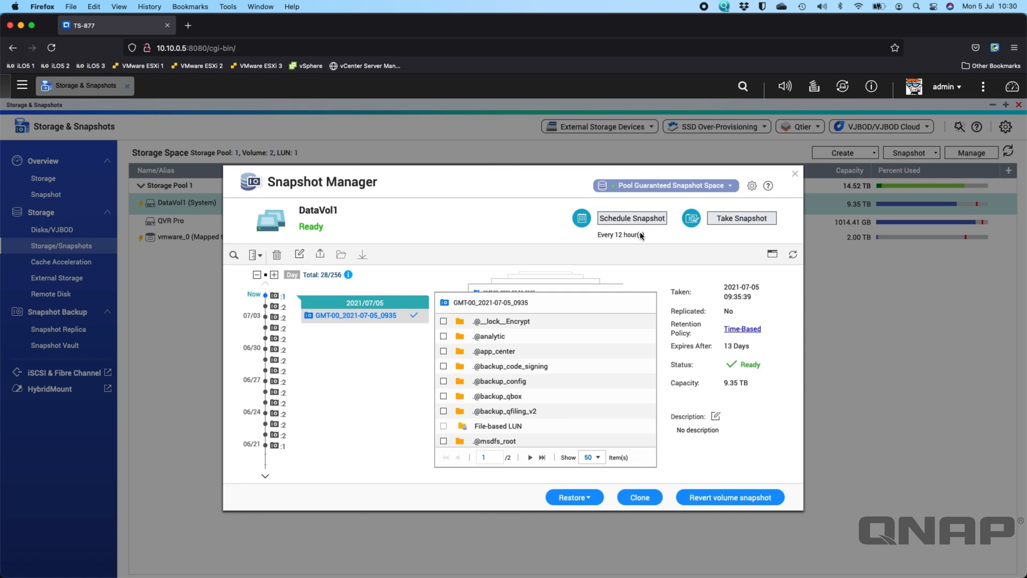
pyautogui.click(631, 218)
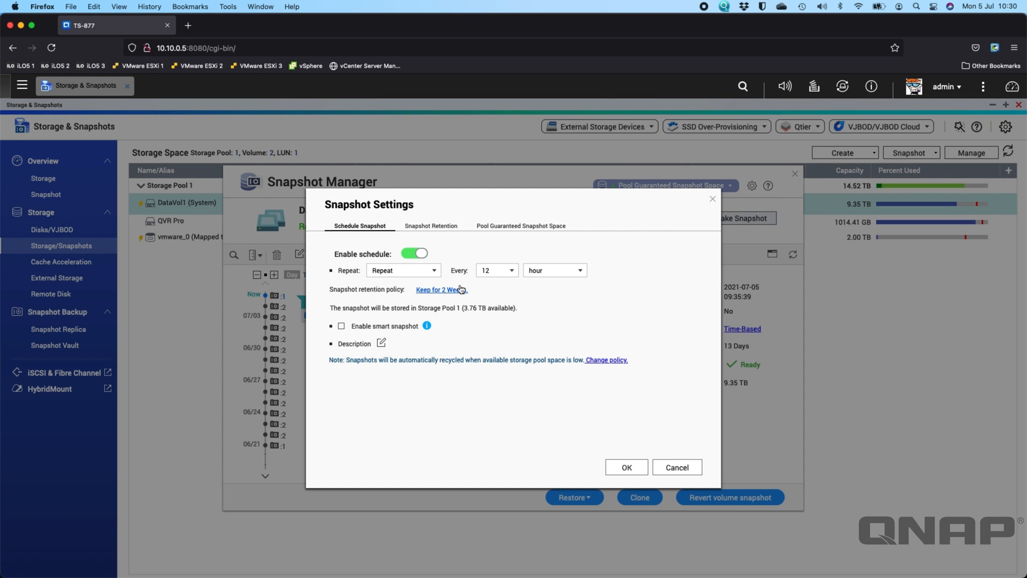
pyautogui.moveTo(463, 300)
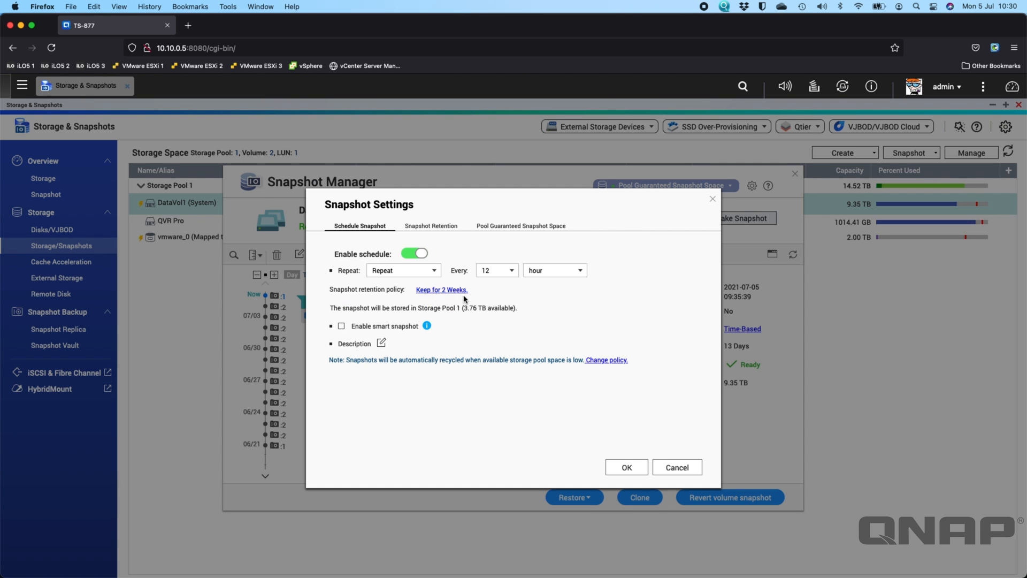
pyautogui.moveTo(634, 415)
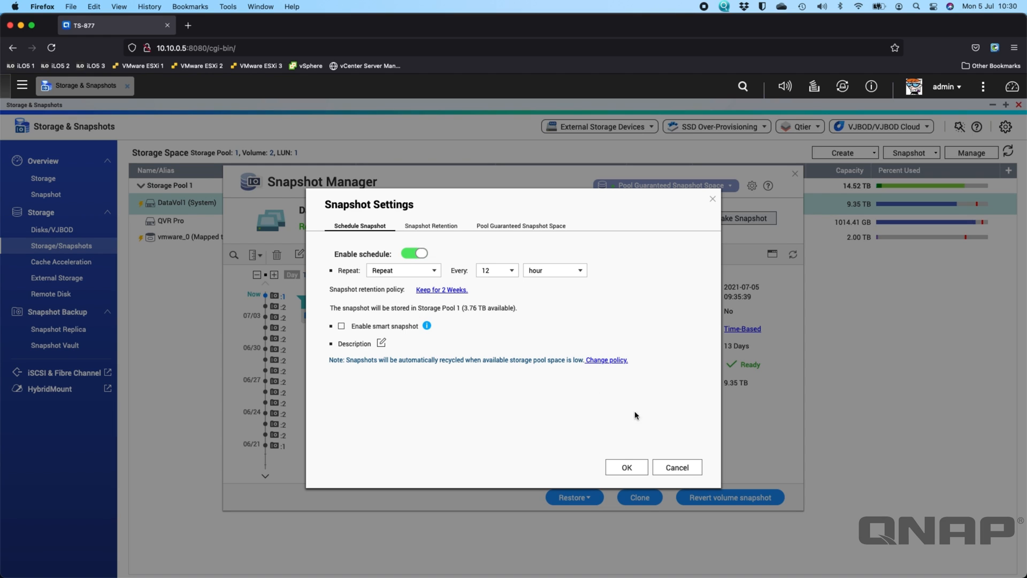
pyautogui.moveTo(676, 467)
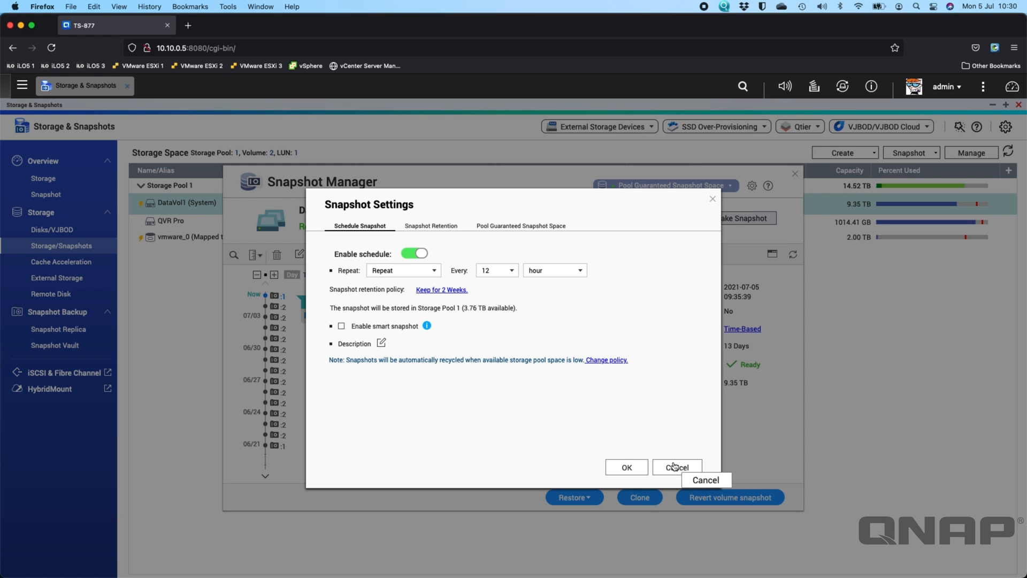
pyautogui.moveTo(382, 336)
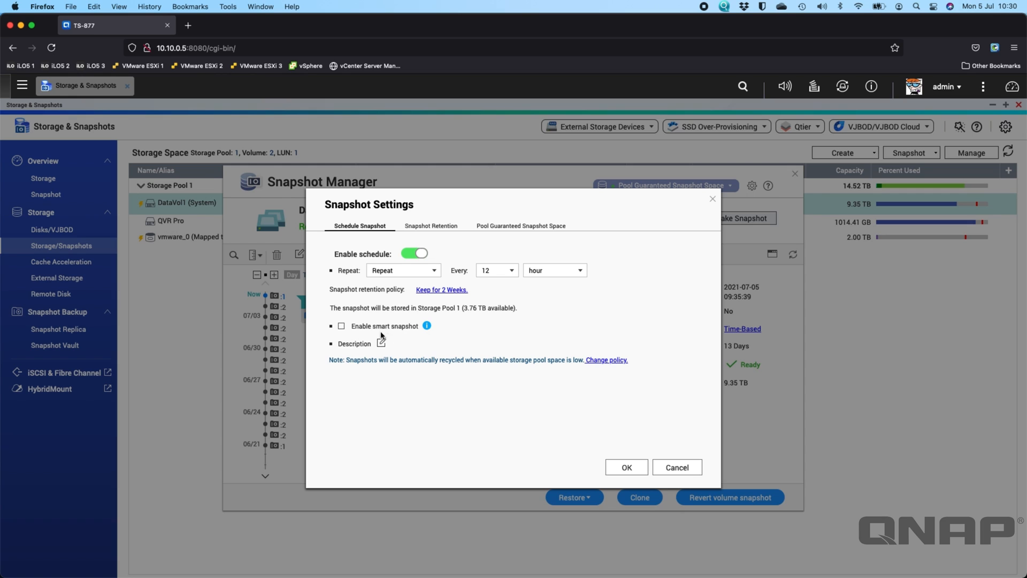
pyautogui.click(431, 225)
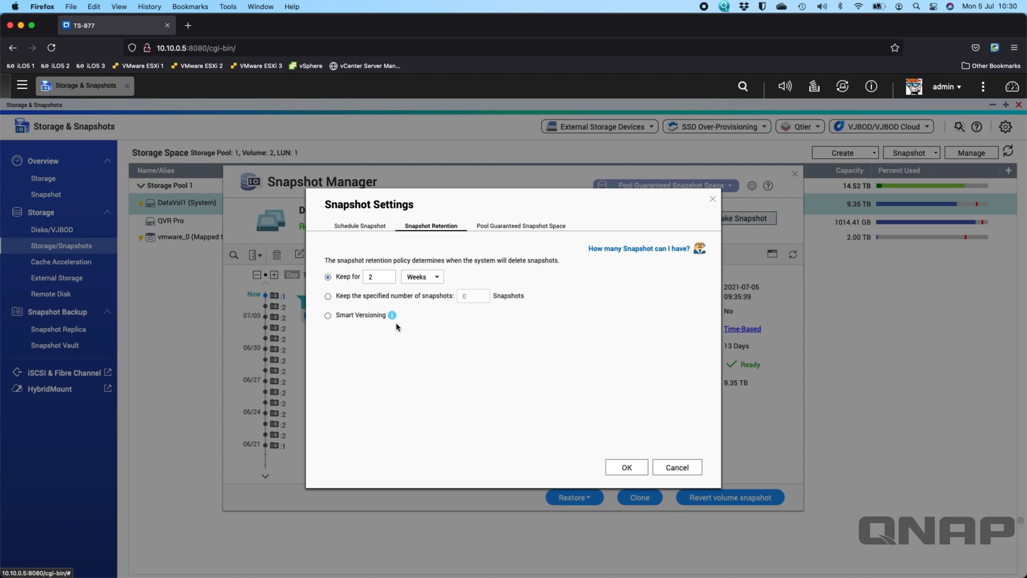
pyautogui.moveTo(636, 374)
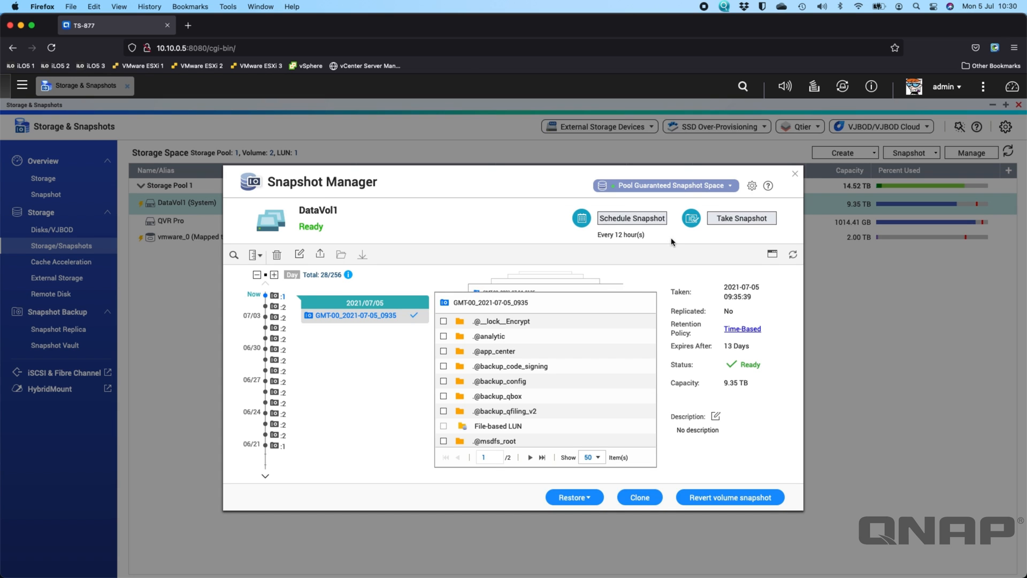
# Step: Close DataVol1's Snapshot Manager and check QVR Pro's usage of 88.93% (902.10 GB)
pyautogui.click(795, 174)
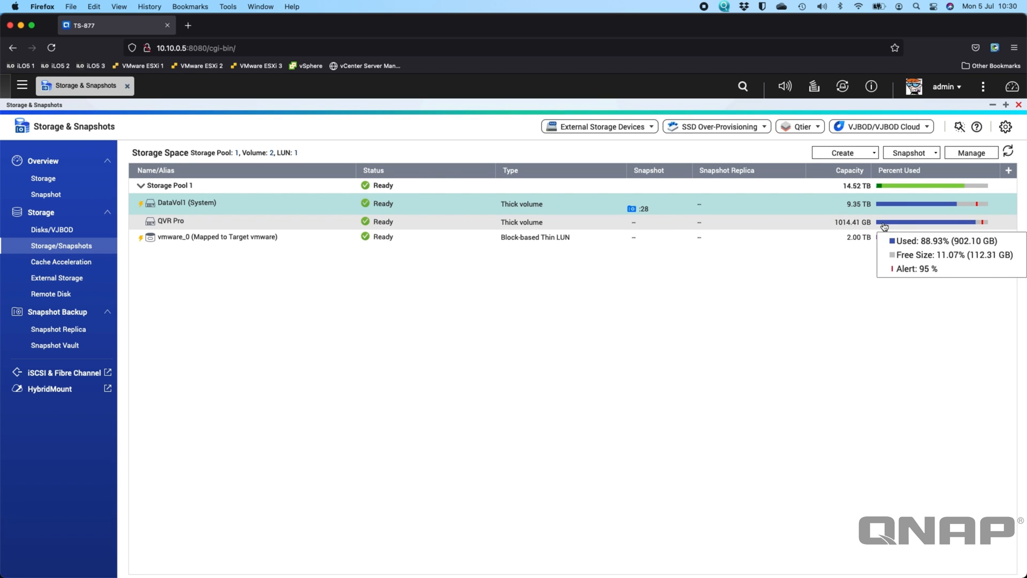
pyautogui.moveTo(896, 204)
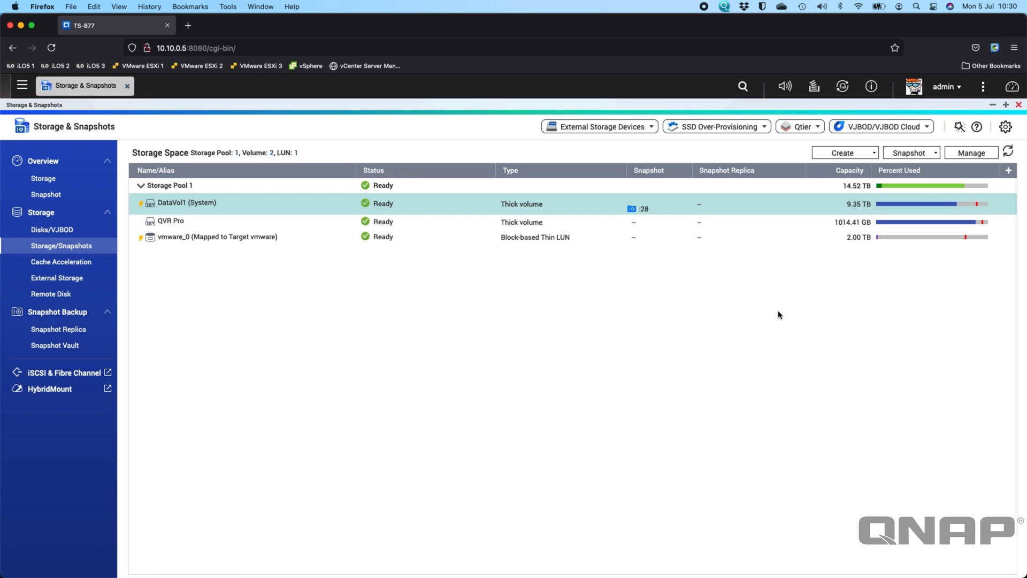
pyautogui.moveTo(896, 189)
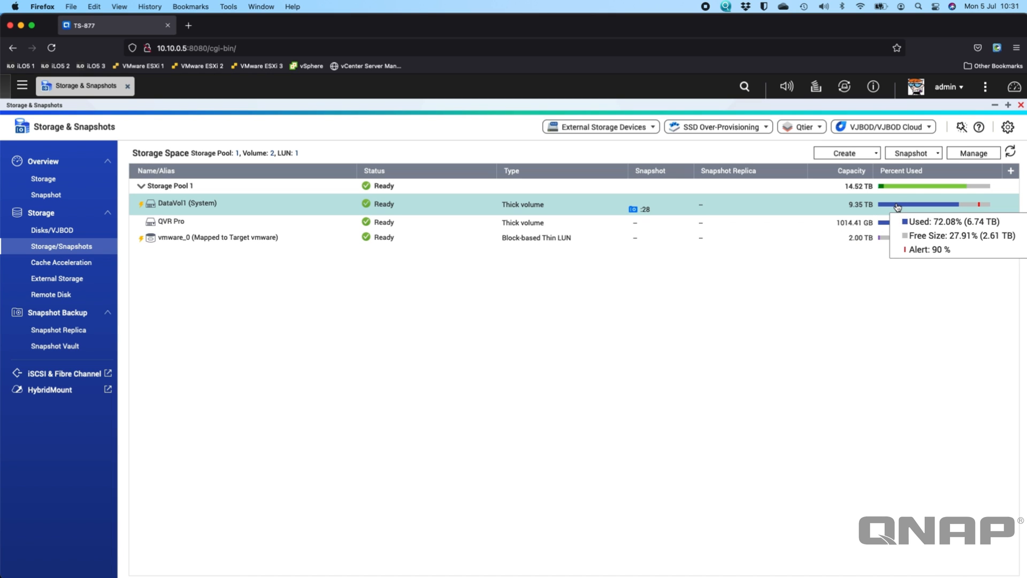
pyautogui.moveTo(896, 186)
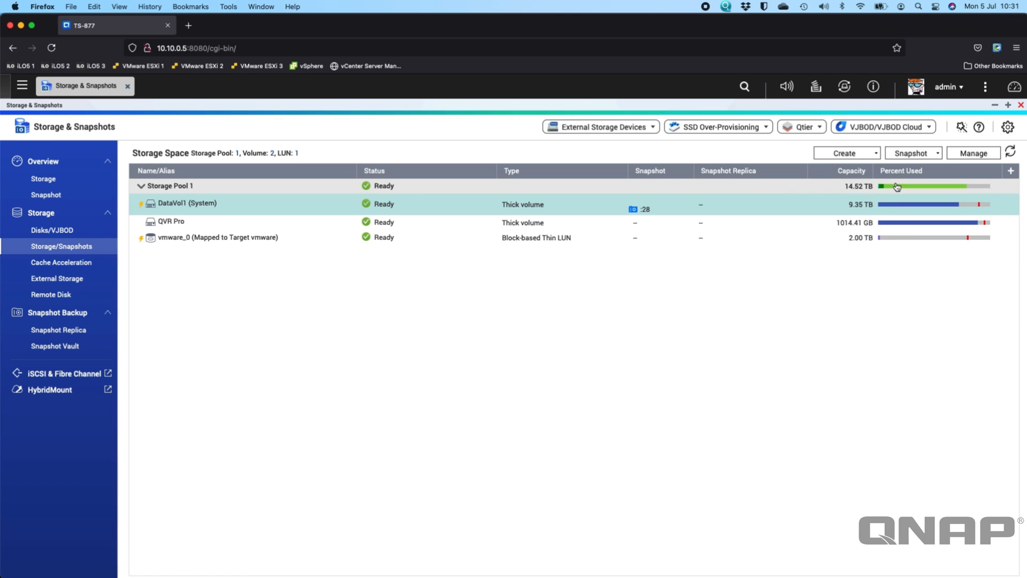
pyautogui.moveTo(898, 186)
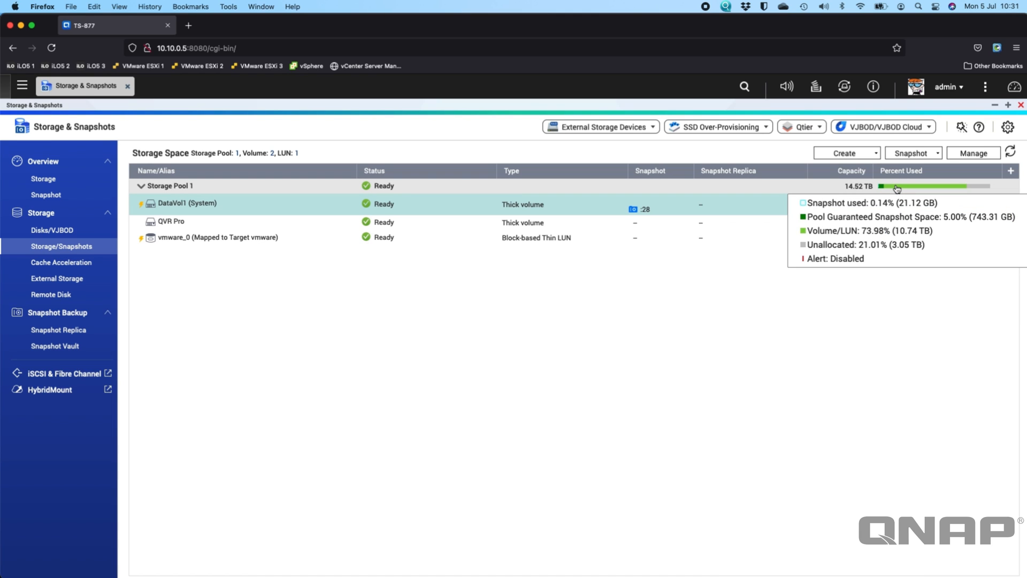
pyautogui.moveTo(889, 201)
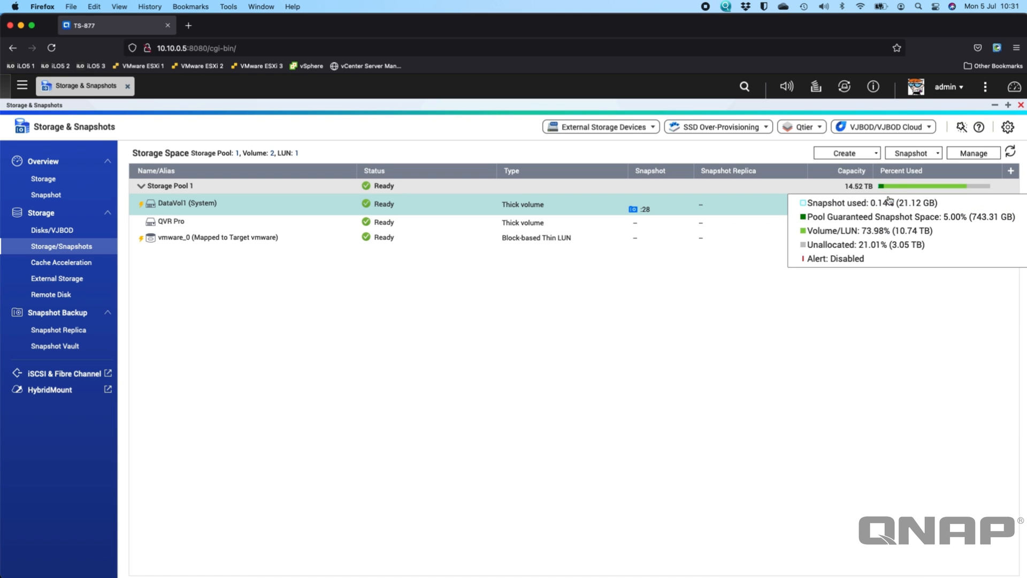
pyautogui.moveTo(571, 339)
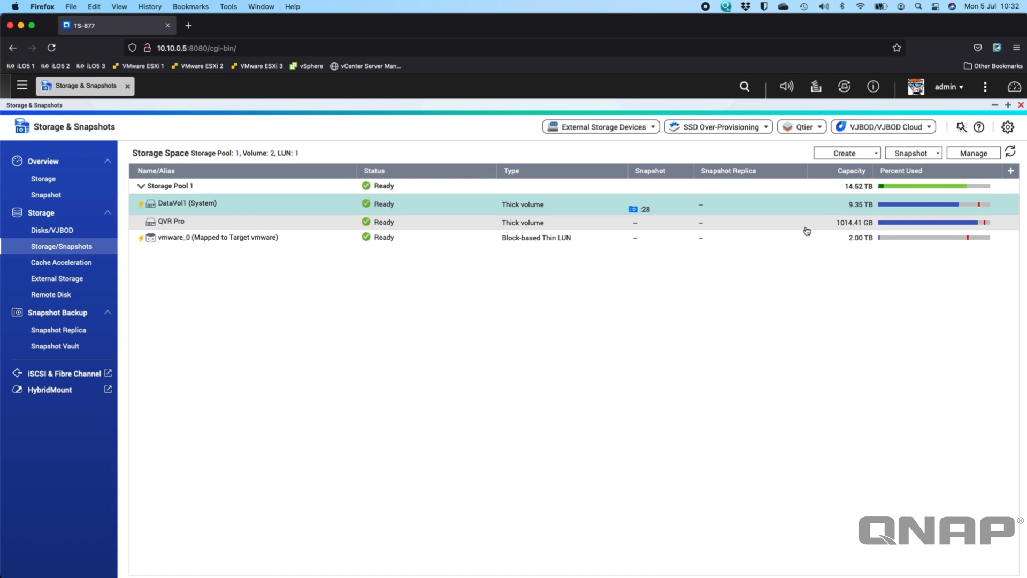
pyautogui.moveTo(896, 190)
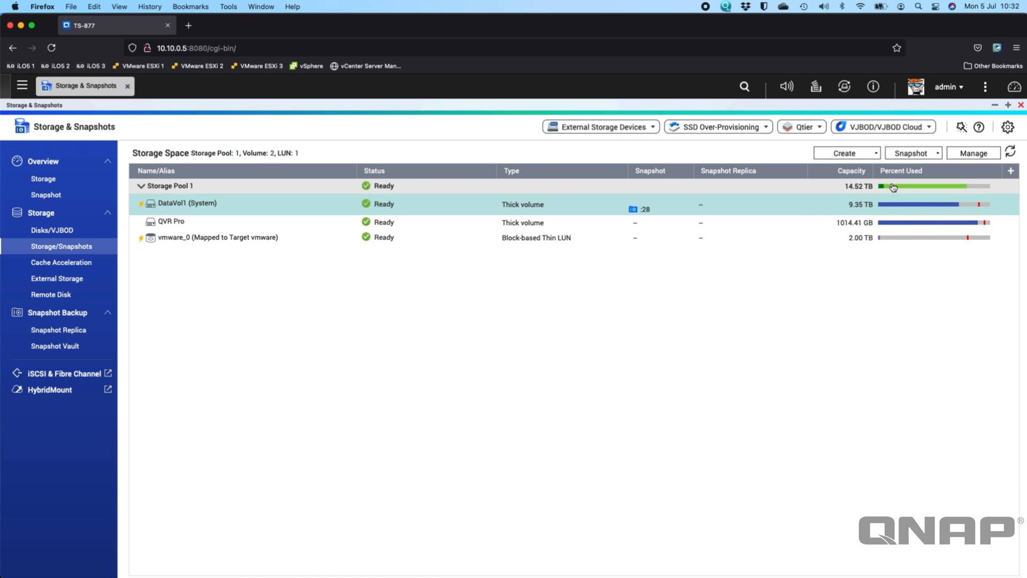
pyautogui.moveTo(893, 187)
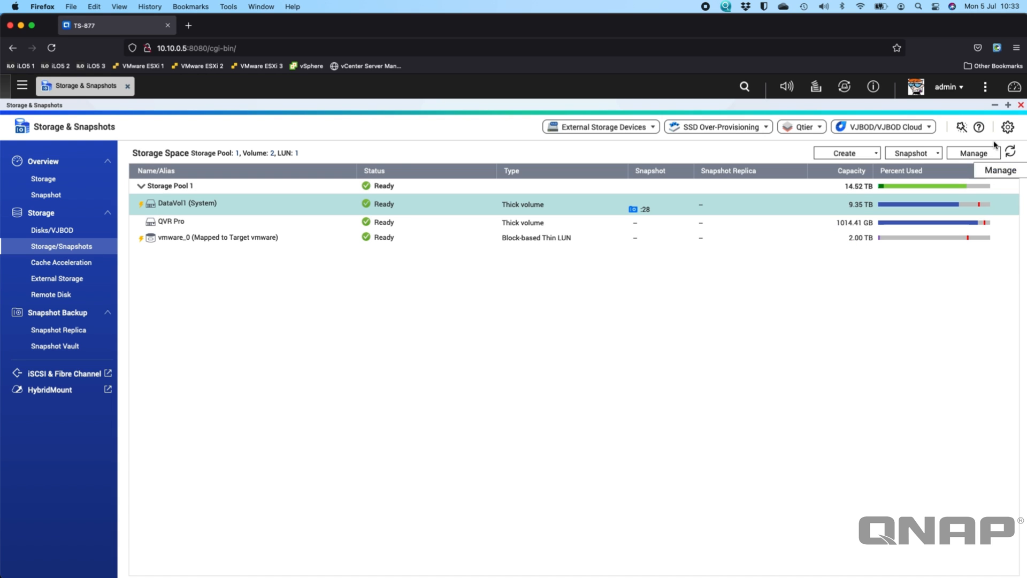
pyautogui.moveTo(995, 135)
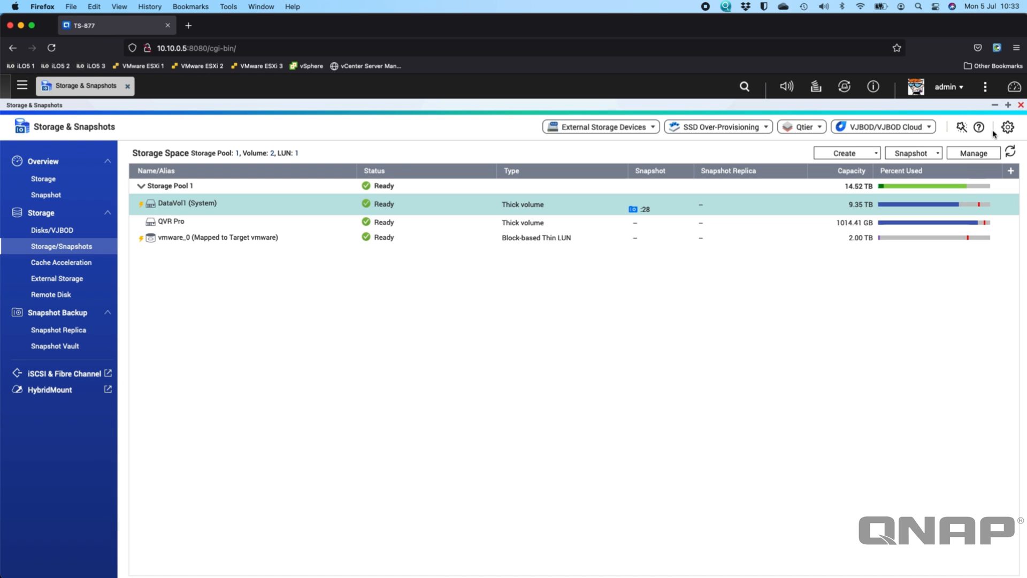
# Step: View the Global Settings snapshot tab with smart snapshot space management and Previous Versions enabled
pyautogui.click(1007, 127)
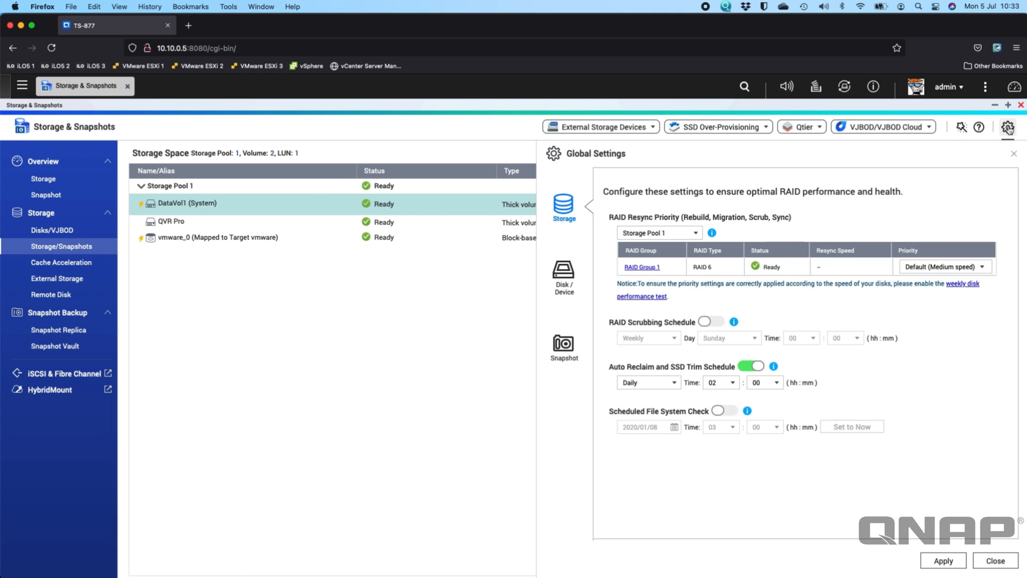
pyautogui.click(563, 344)
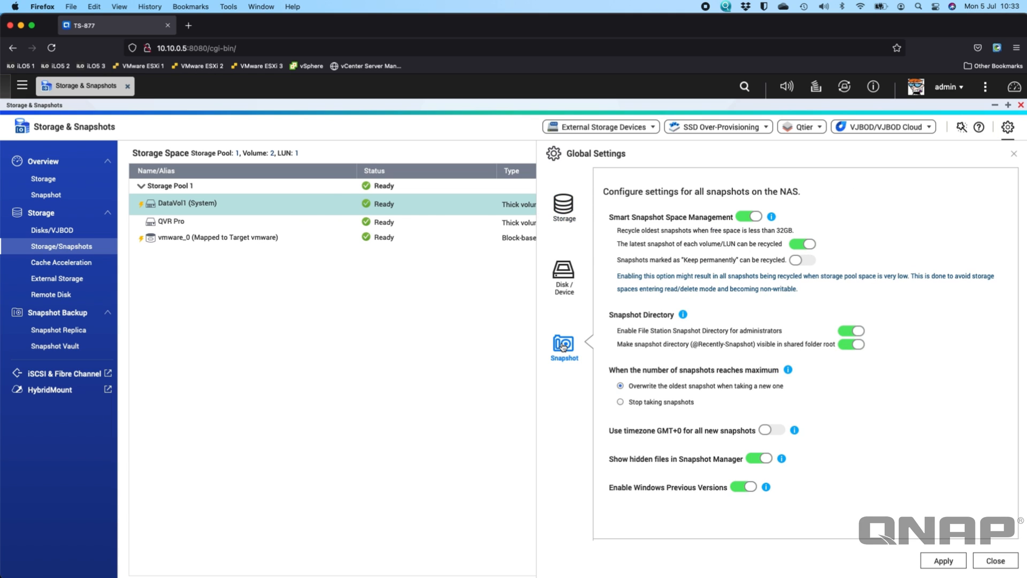
pyautogui.moveTo(731, 473)
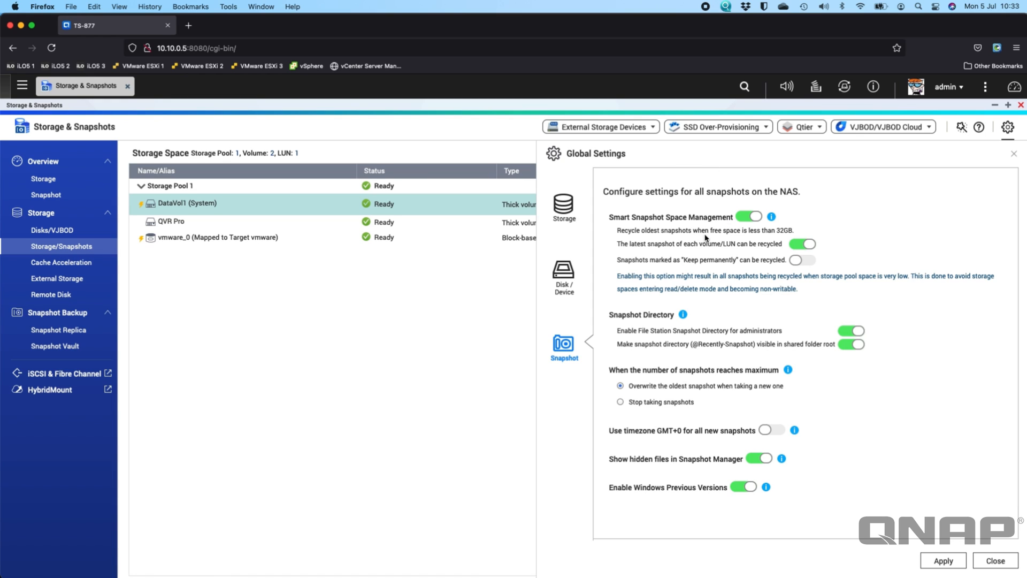
pyautogui.moveTo(767, 265)
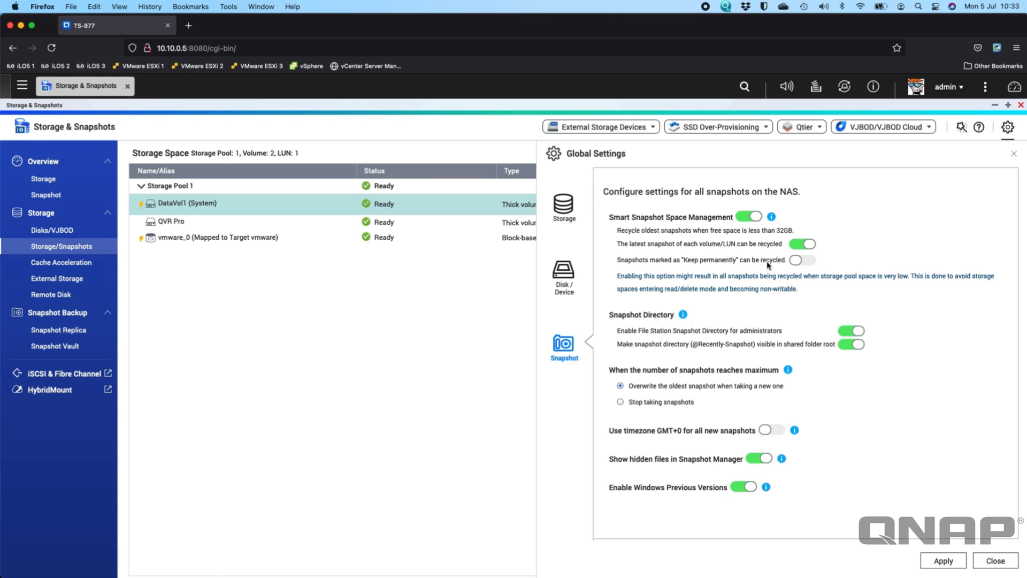
pyautogui.moveTo(698, 382)
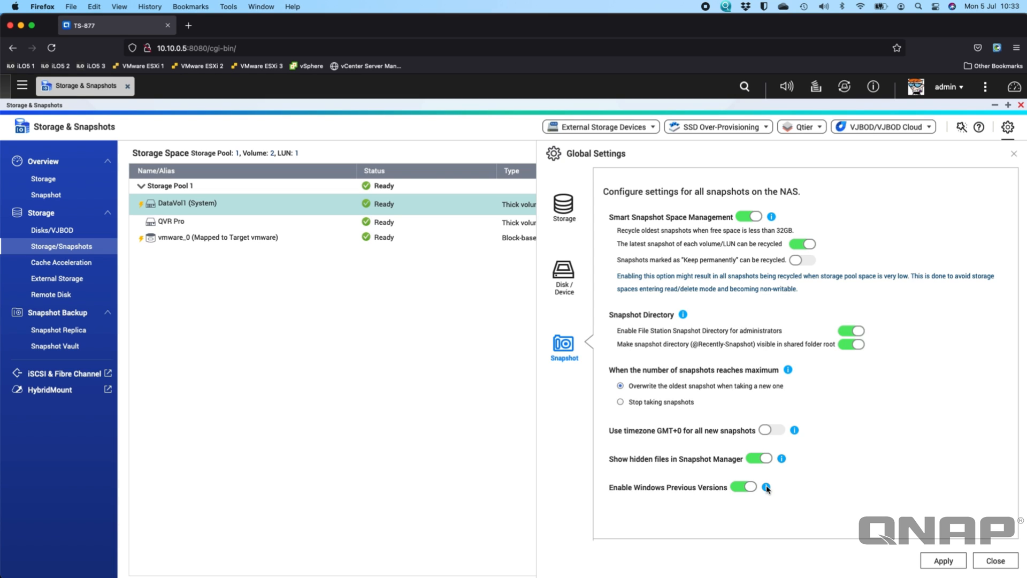
pyautogui.moveTo(766, 486)
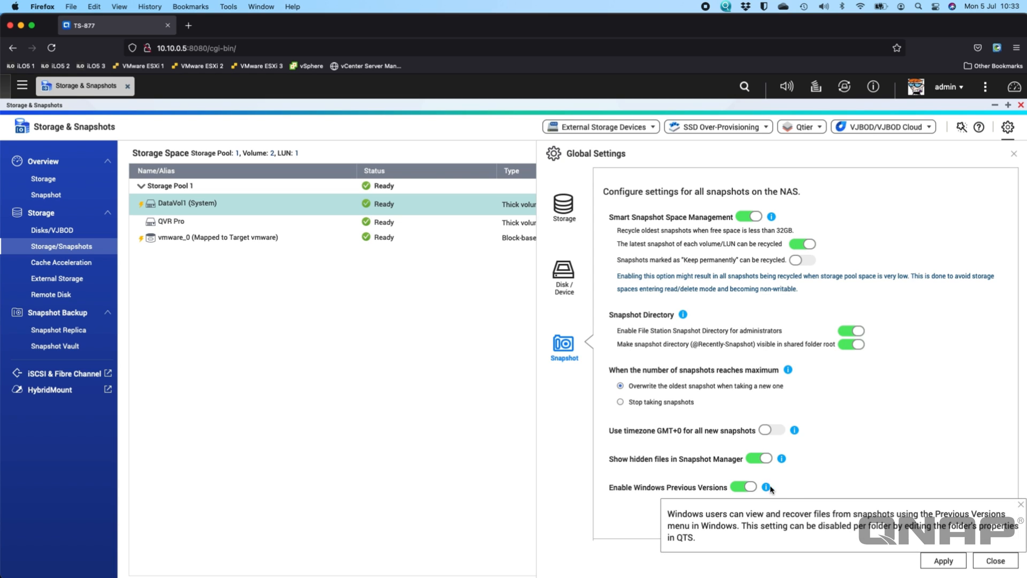
pyautogui.moveTo(825, 486)
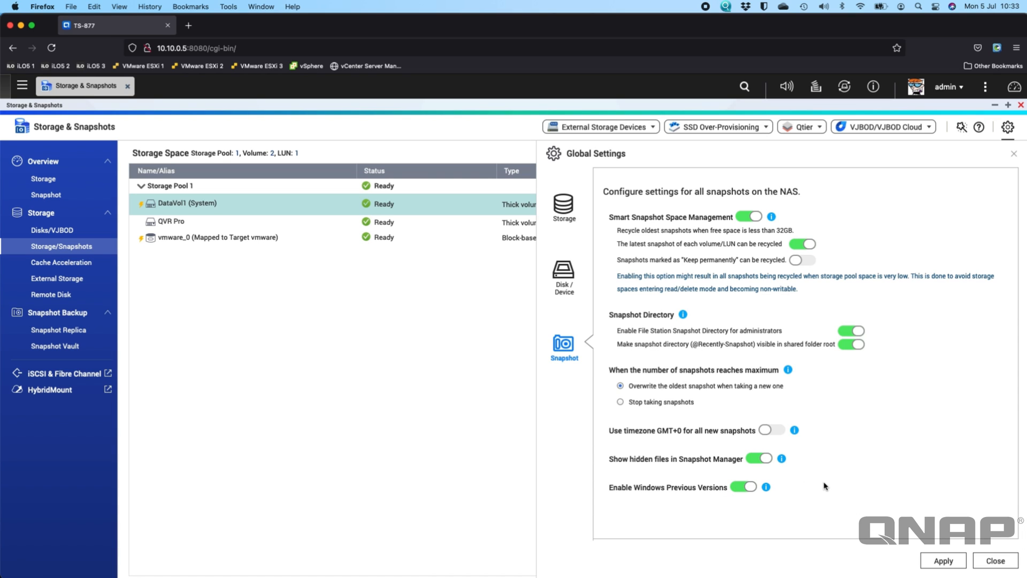
pyautogui.moveTo(805, 321)
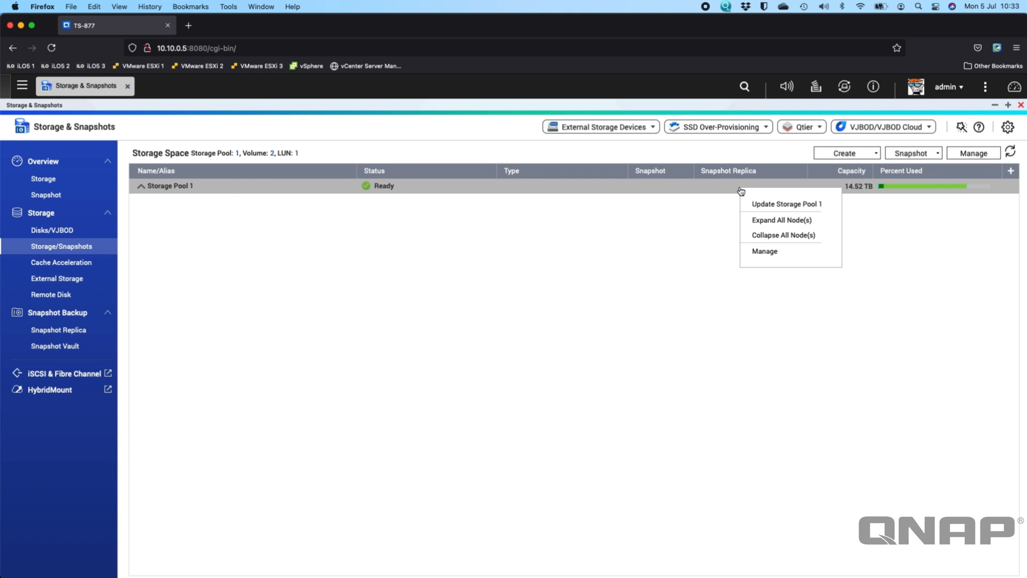
# Step: Review Storage Pool 1's 5% guaranteed snapshot space and cancel without changing it
pyautogui.click(764, 251)
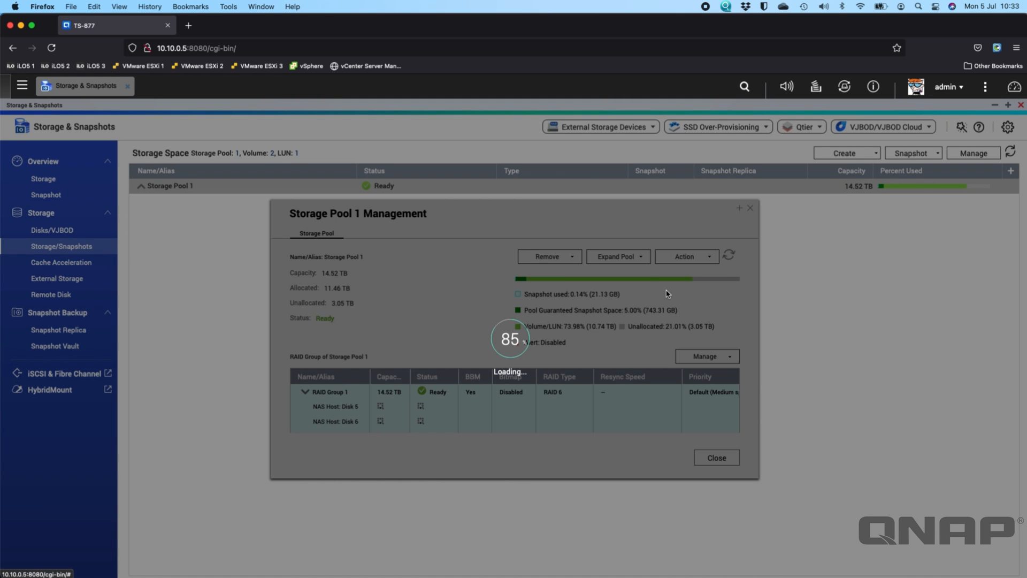
pyautogui.click(685, 256)
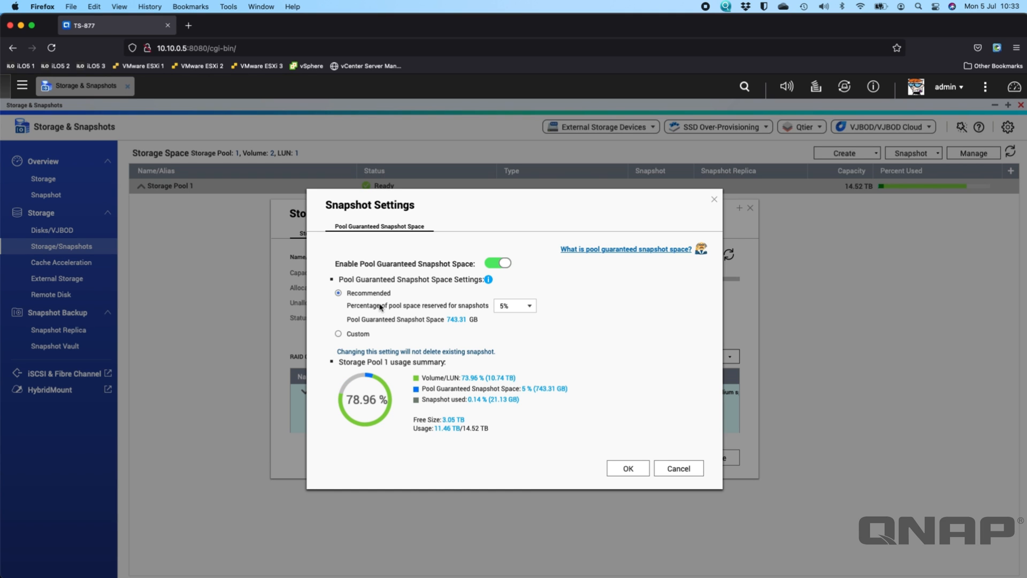
pyautogui.click(514, 306)
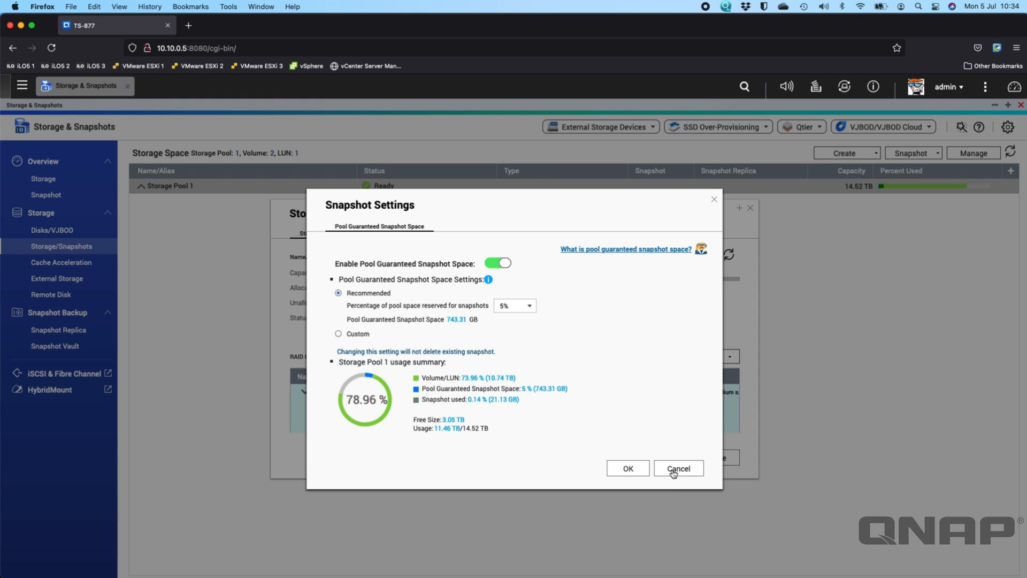
pyautogui.click(677, 468)
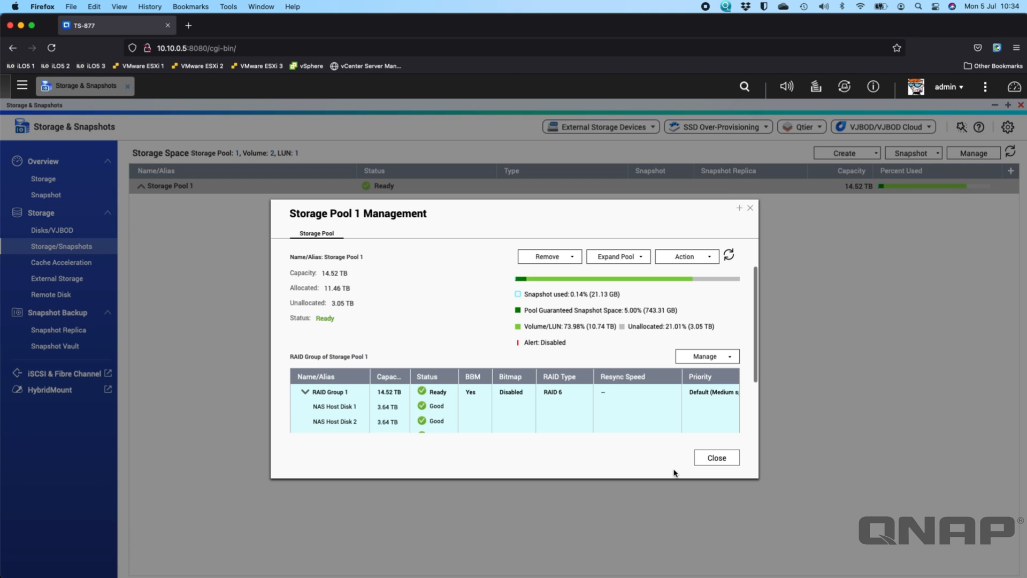
# Step: Close the pool management window and expand Storage Pool 1 to show DataVol1, QVR Pro and vmware_0
pyautogui.click(715, 457)
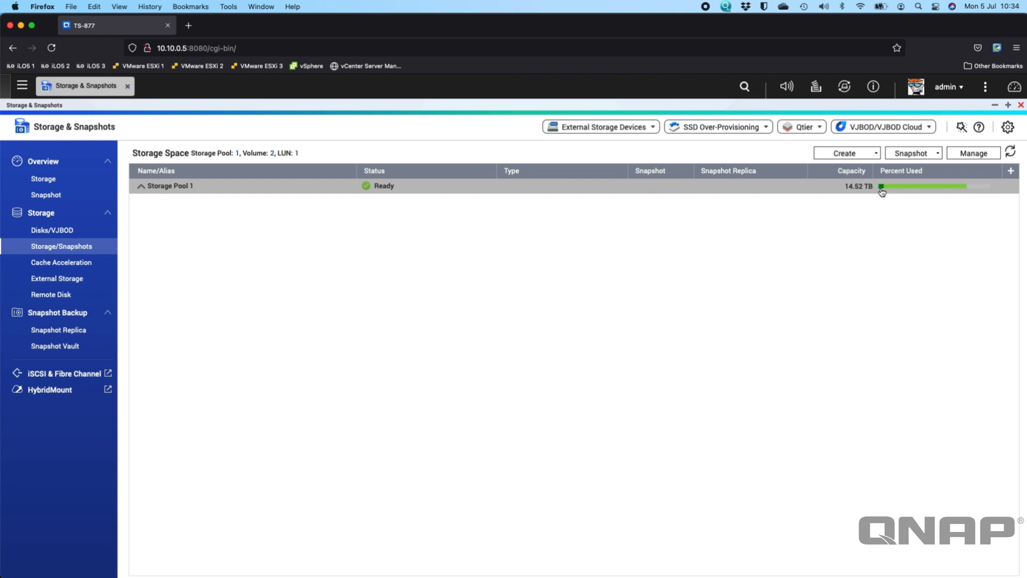
pyautogui.moveTo(141, 207)
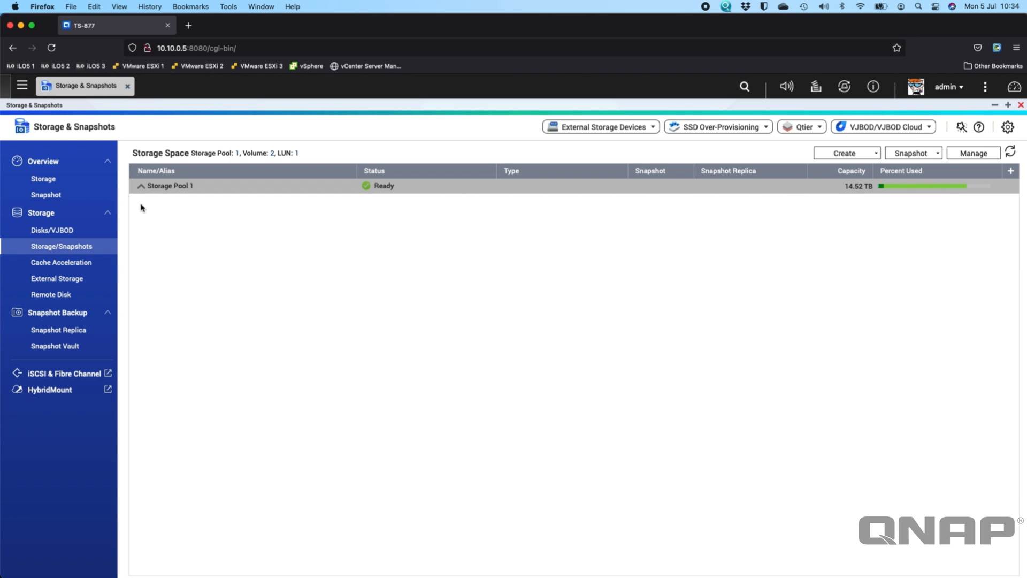
pyautogui.click(140, 185)
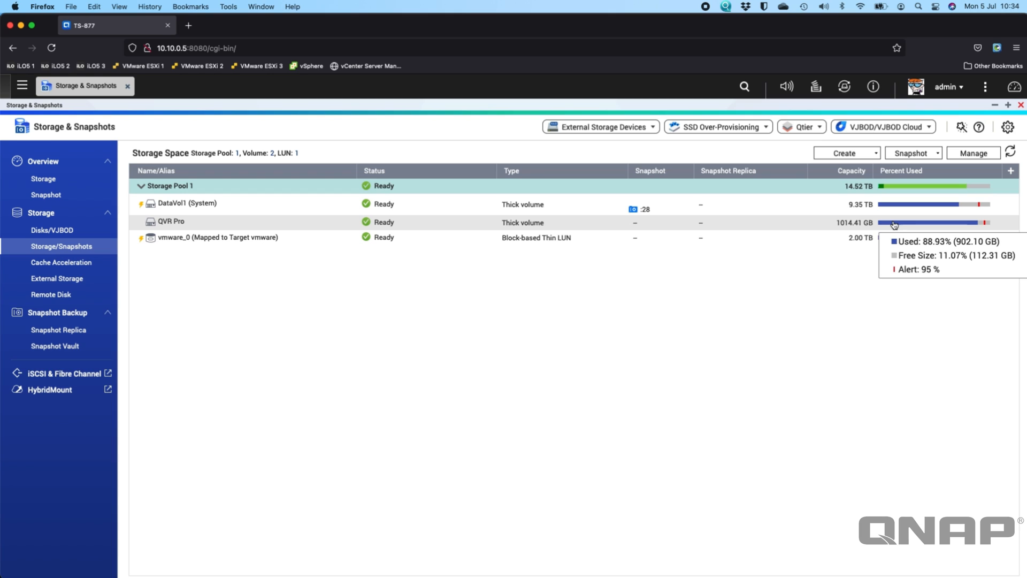
pyautogui.moveTo(894, 335)
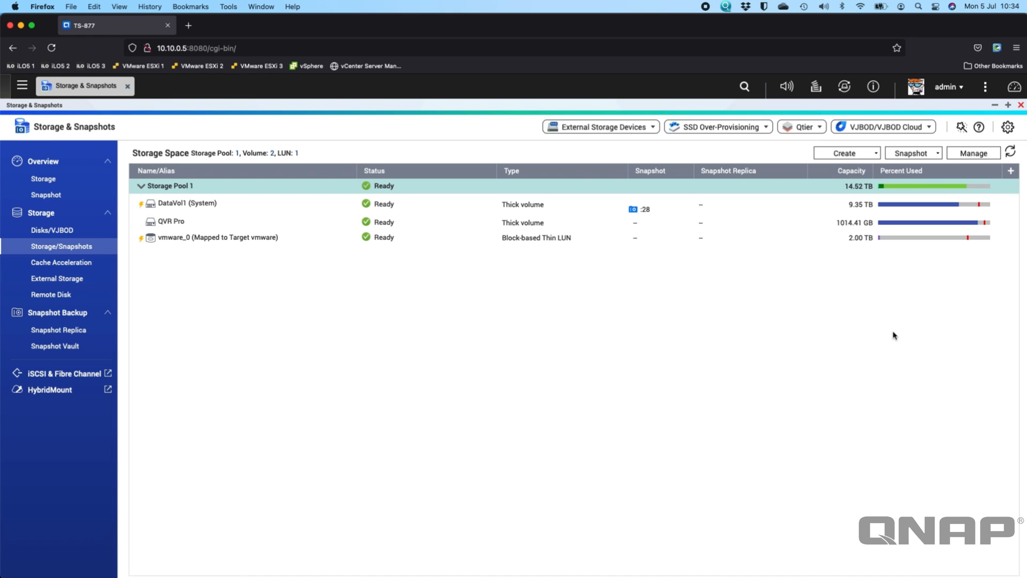
pyautogui.moveTo(470, 260)
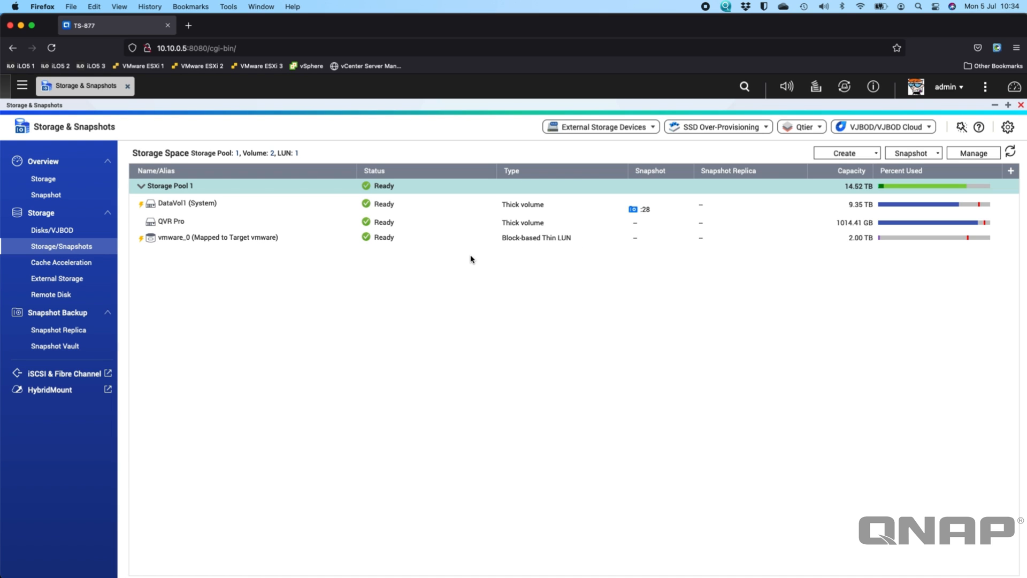
pyautogui.moveTo(148, 289)
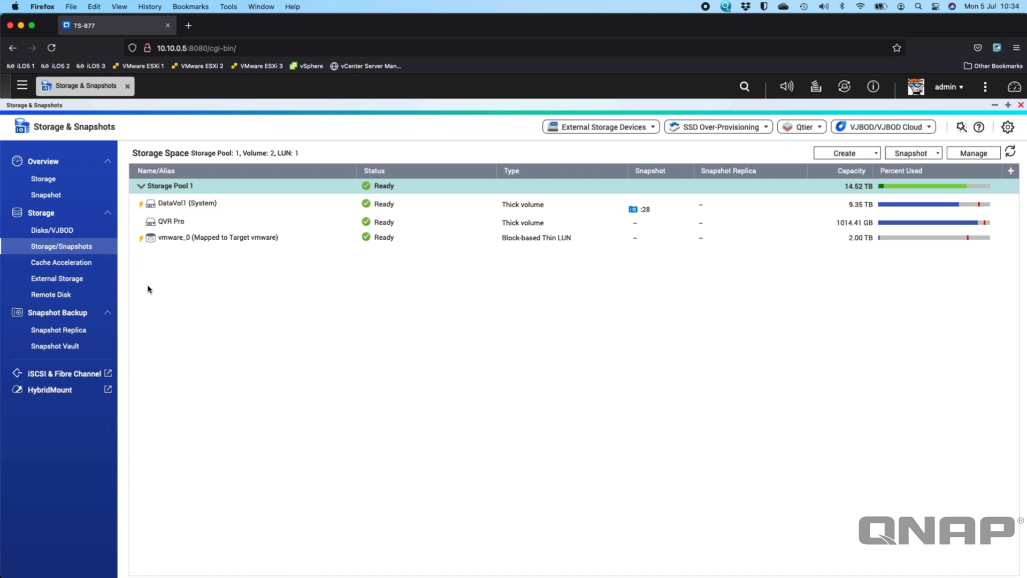
pyautogui.click(58, 330)
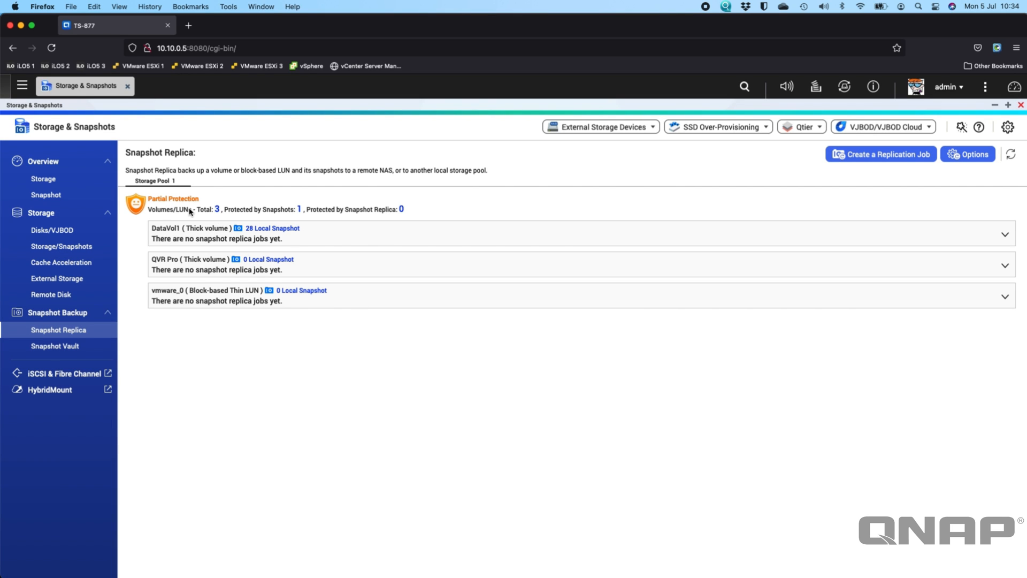
pyautogui.moveTo(250, 212)
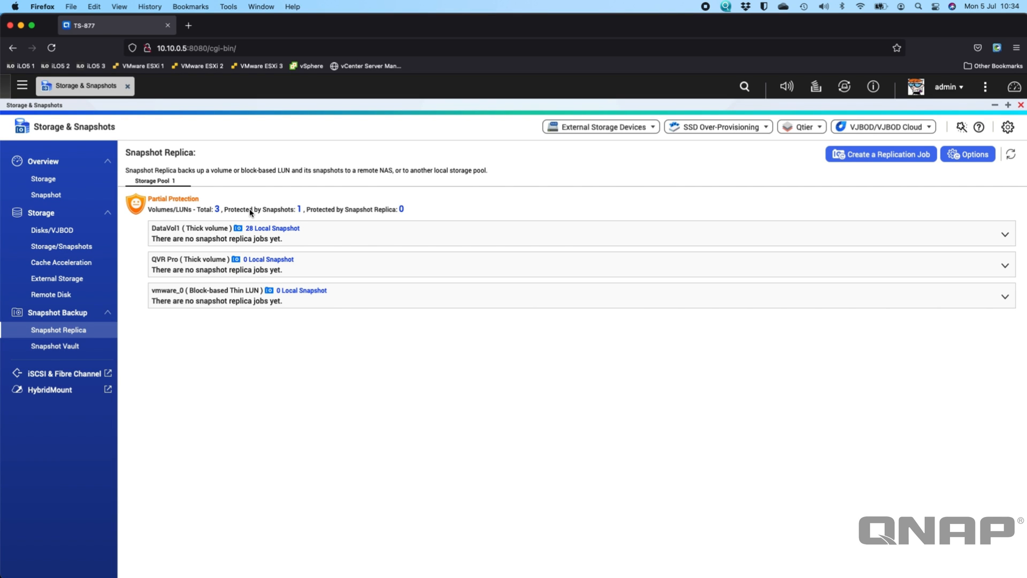
pyautogui.moveTo(315, 368)
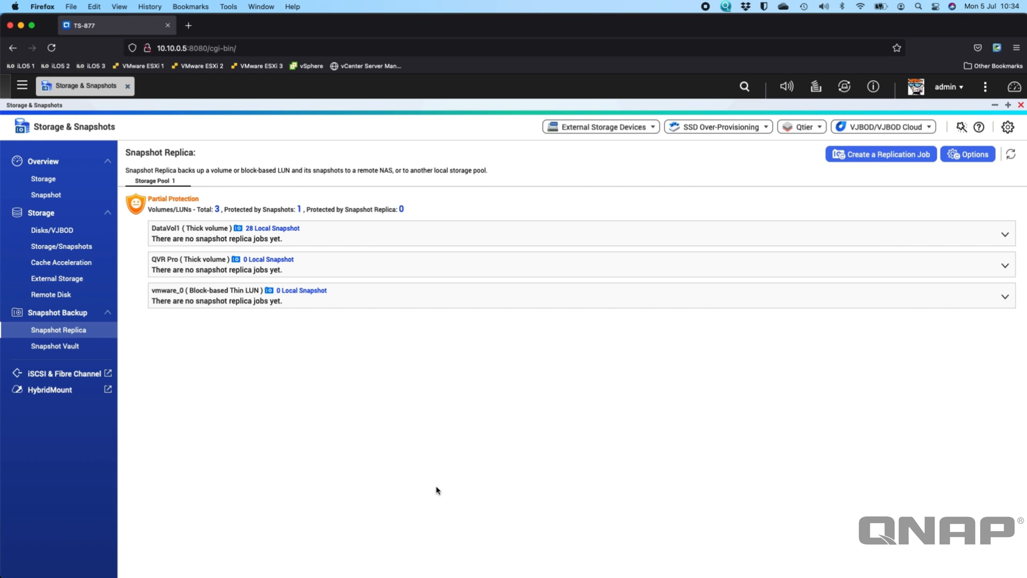
pyautogui.click(60, 245)
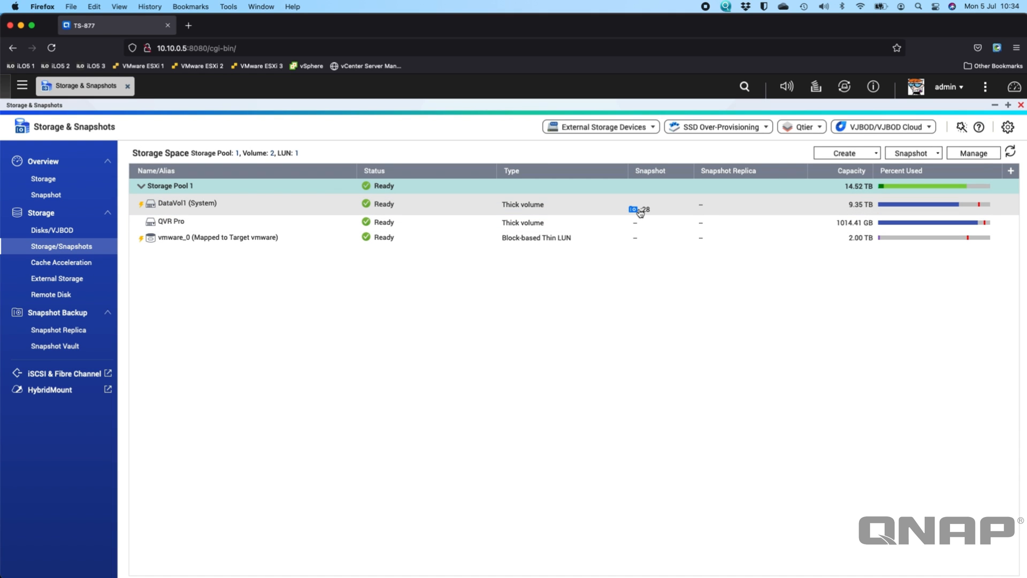
pyautogui.click(638, 209)
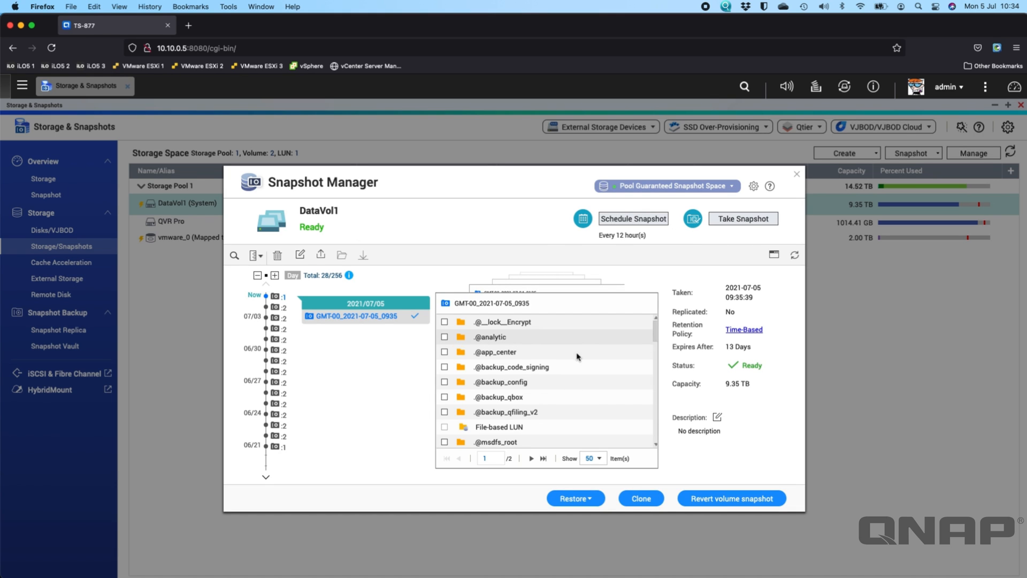
pyautogui.click(531, 458)
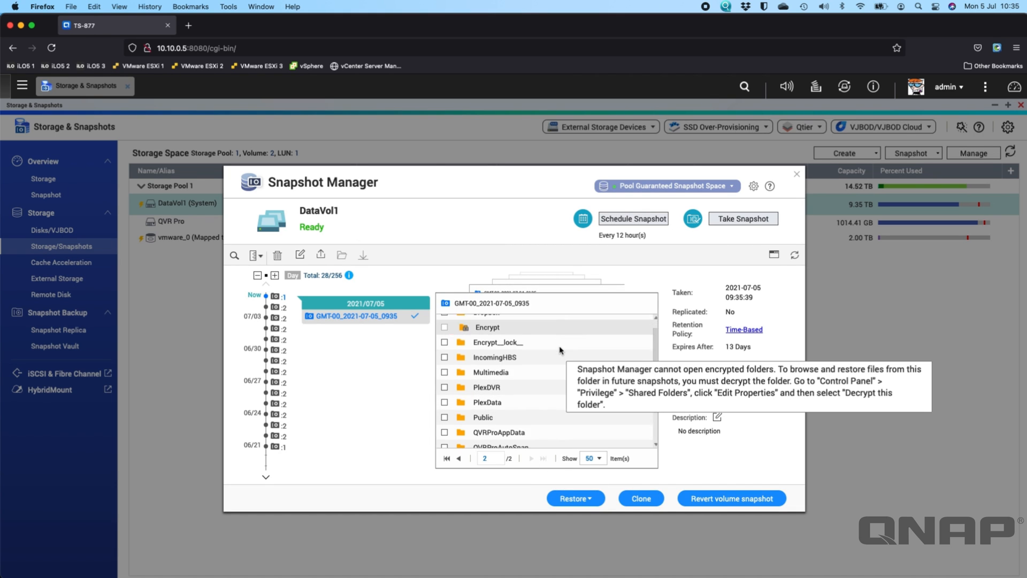
pyautogui.scroll(-3)
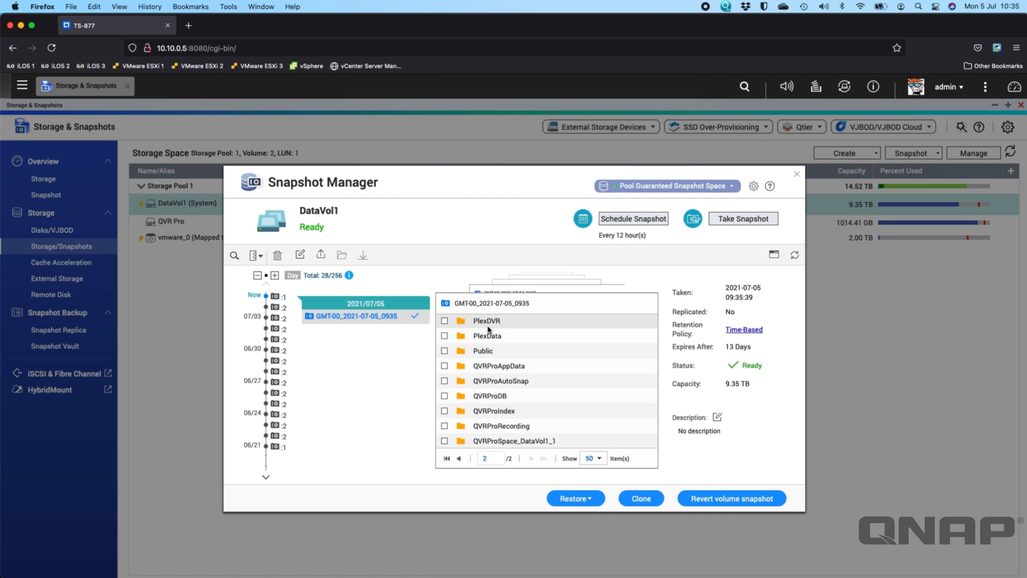
pyautogui.moveTo(731, 498)
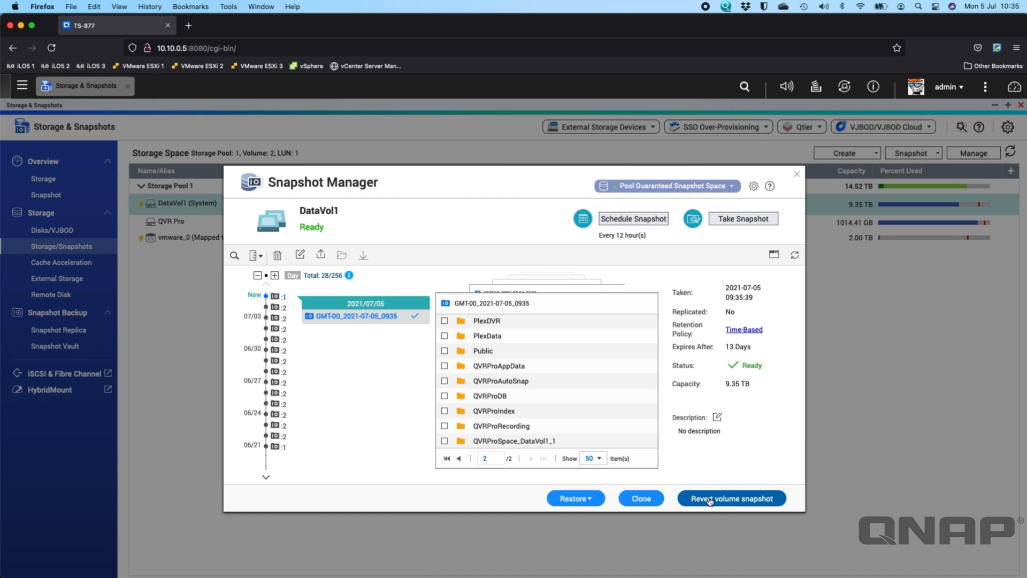
pyautogui.moveTo(717, 475)
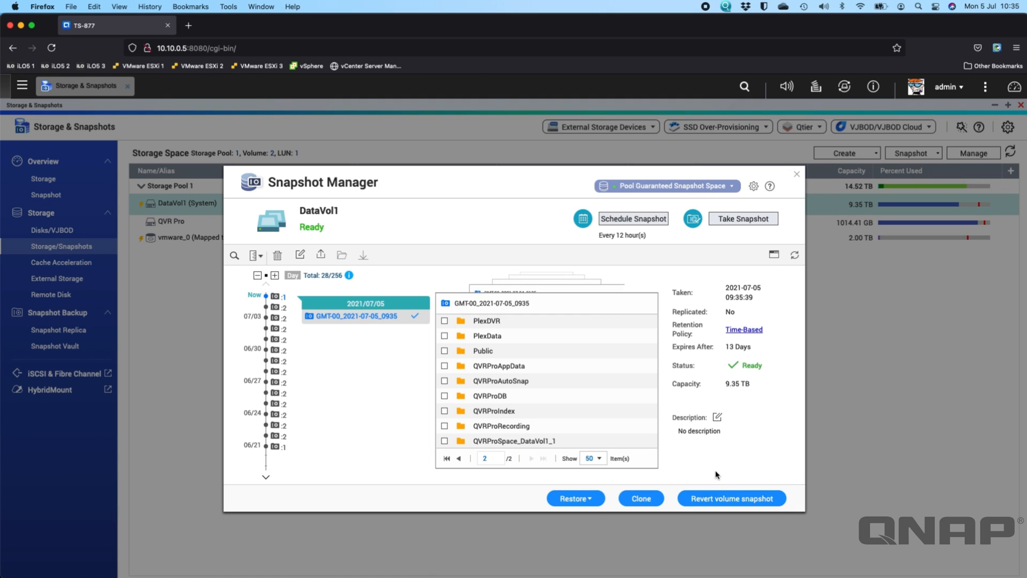
pyautogui.moveTo(697, 465)
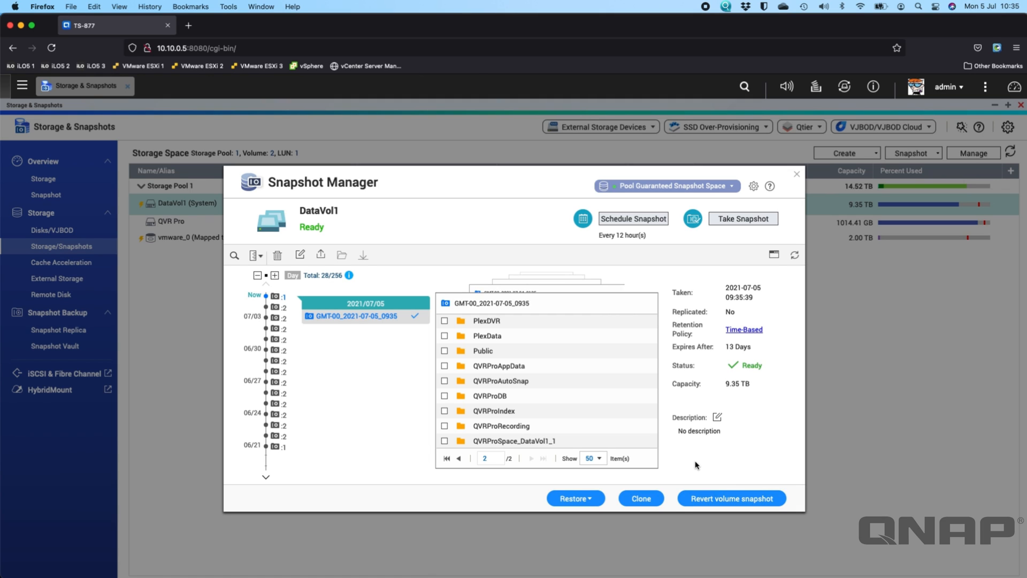
pyautogui.moveTo(619, 472)
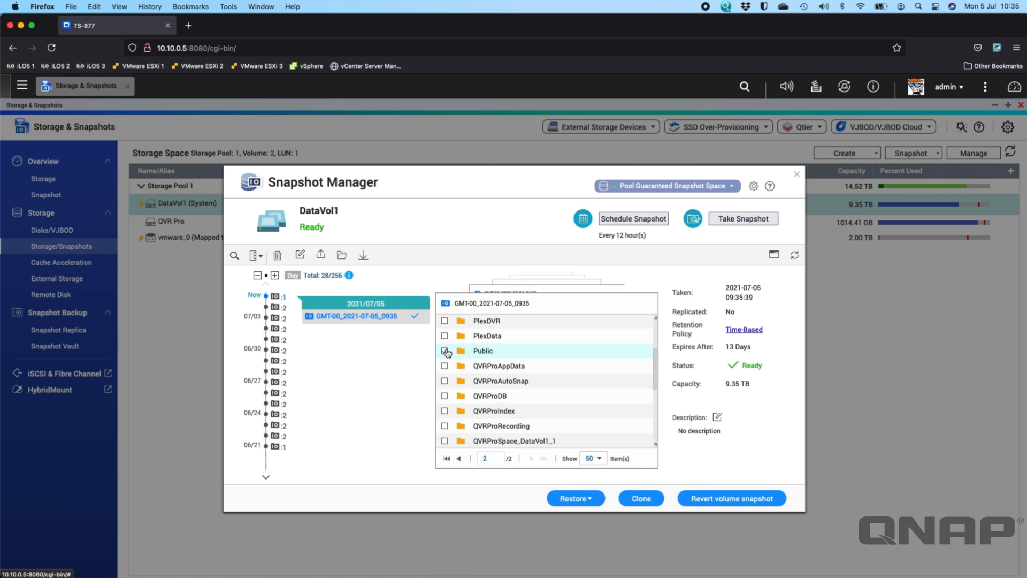
# Step: Tick the Public folder in the 2021-07-05 snapshot for restoring
pyautogui.click(574, 498)
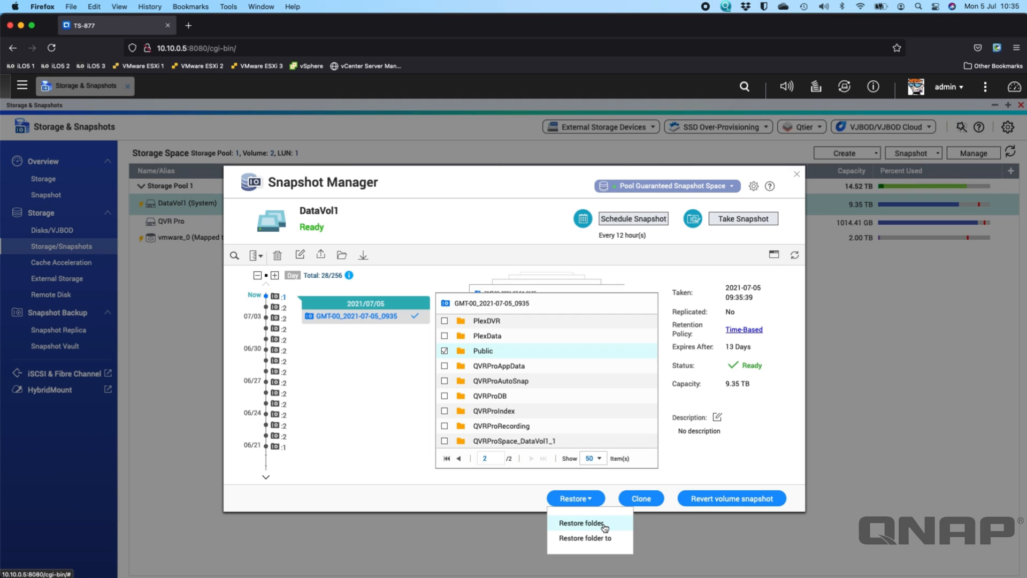
pyautogui.moveTo(596, 541)
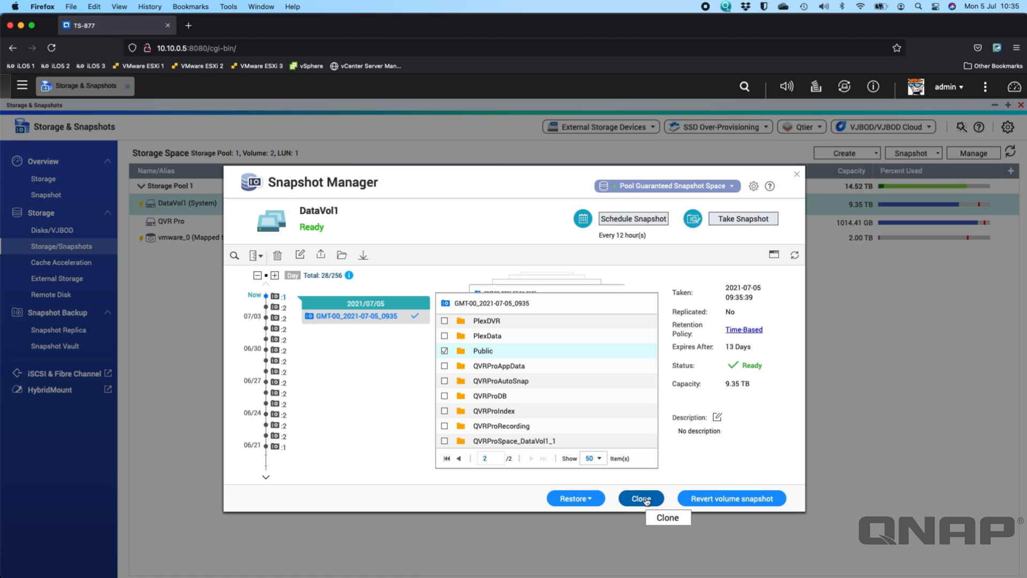
pyautogui.moveTo(707, 450)
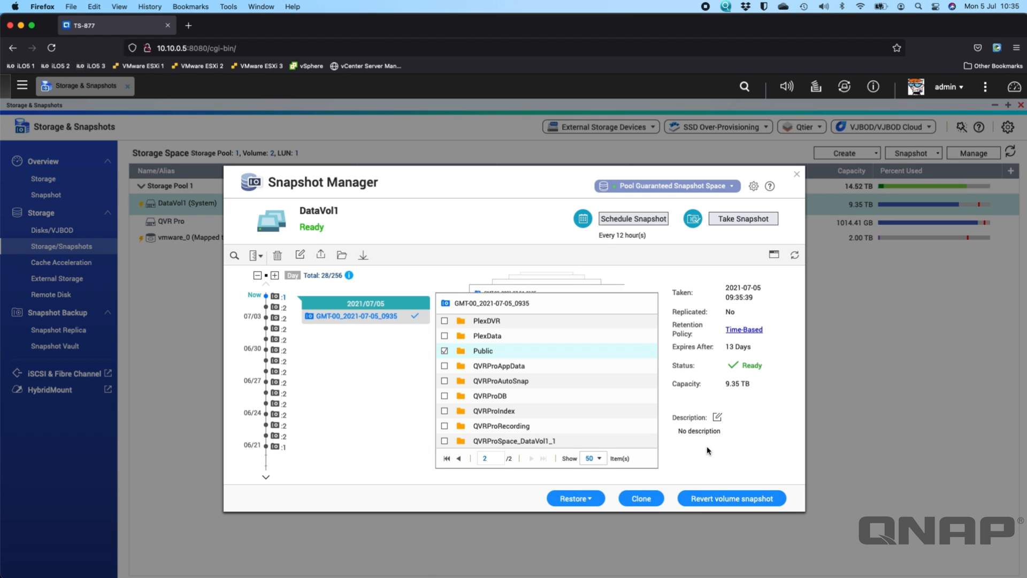